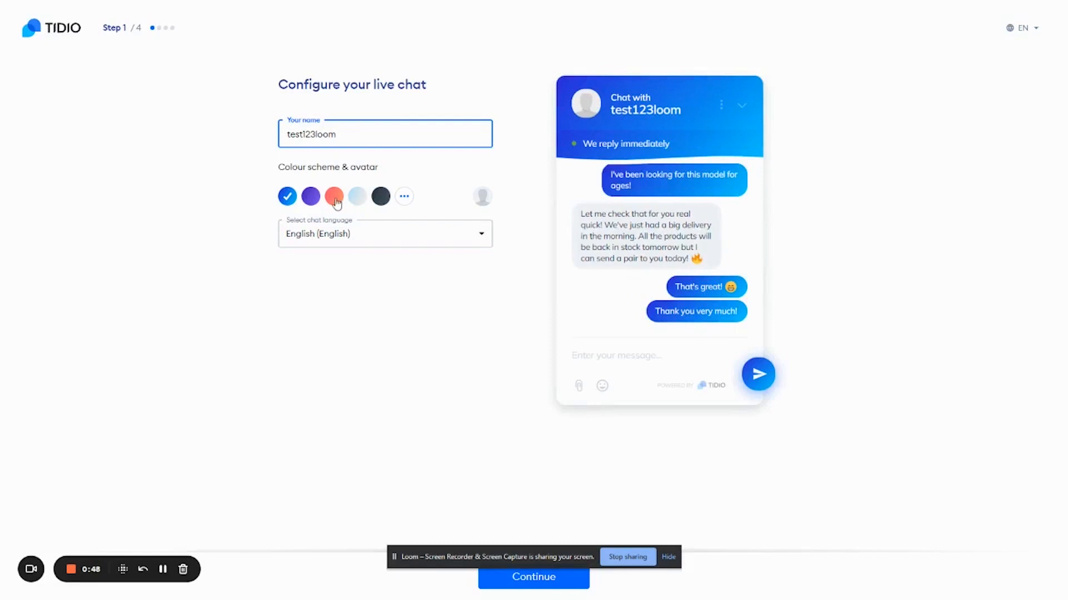
- Choose the coral widget colour, continue, and mark increasing sales as the focus with 10 agents
left_click(334, 195)
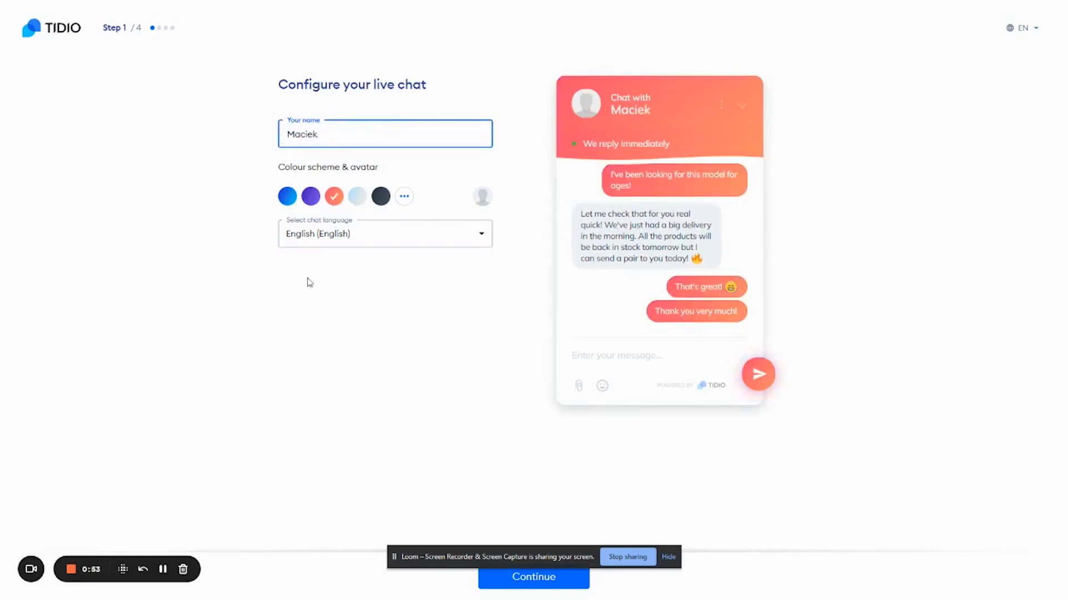
left_click(534, 593)
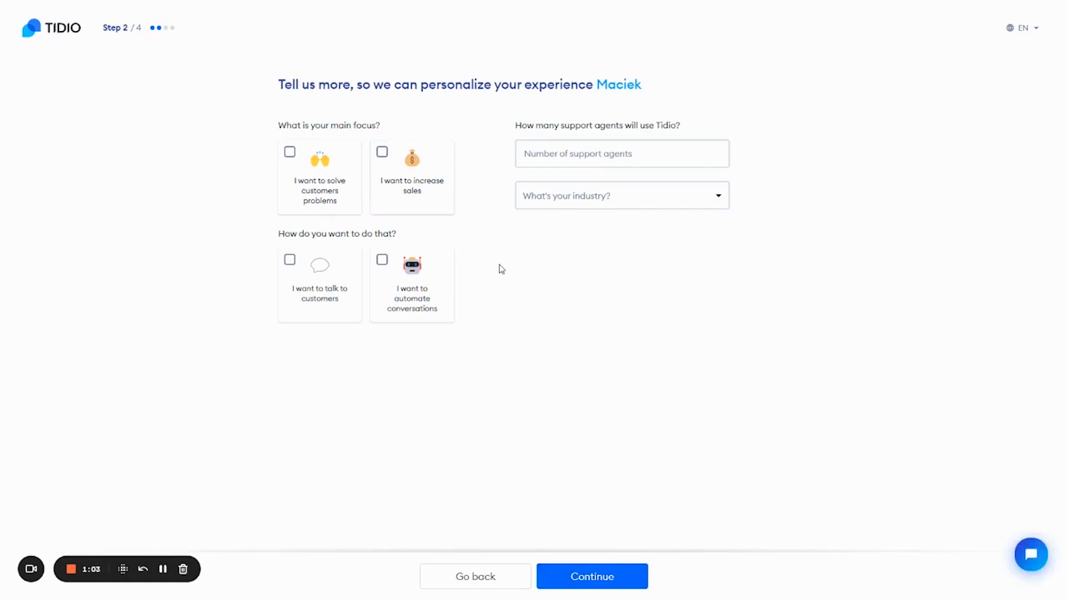
left_click(412, 177)
type("10")
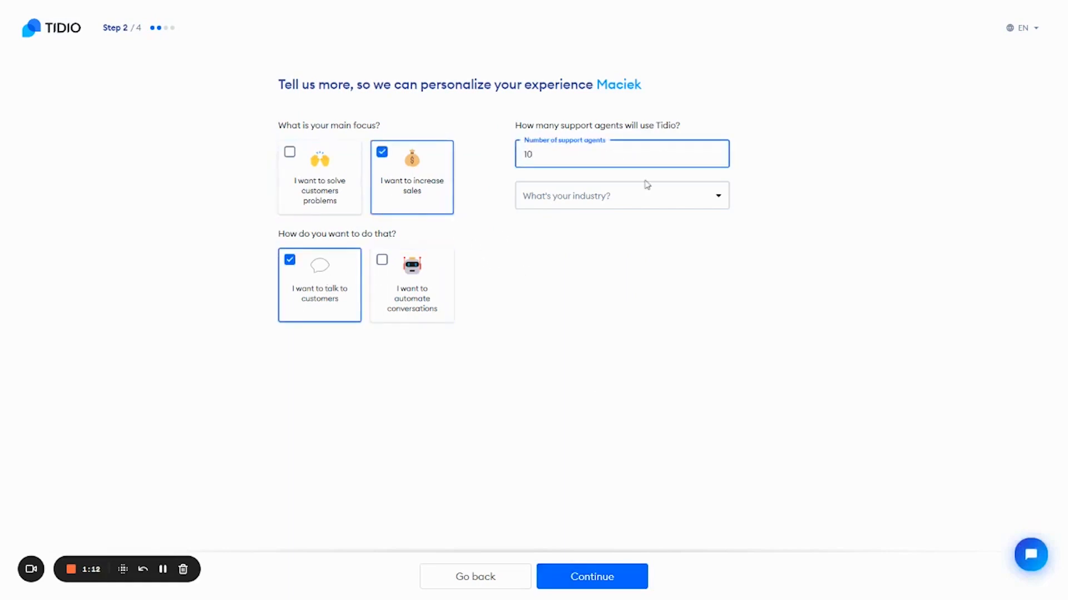
left_click(622, 195)
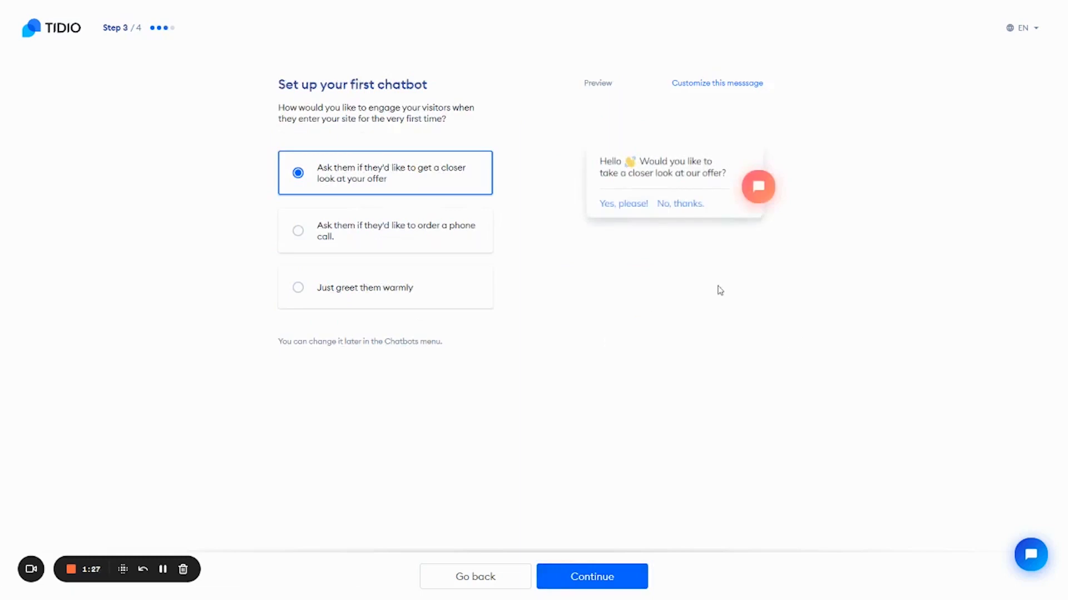
- Set the first chatbot to just greet first-time visitors warmly and continue
left_click(298, 287)
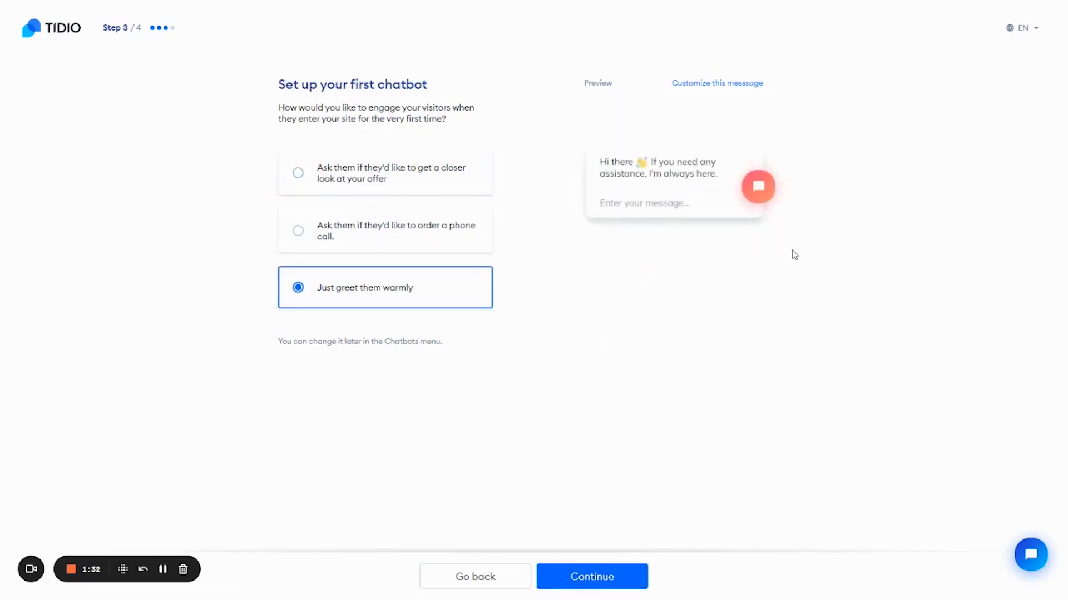
left_click(592, 592)
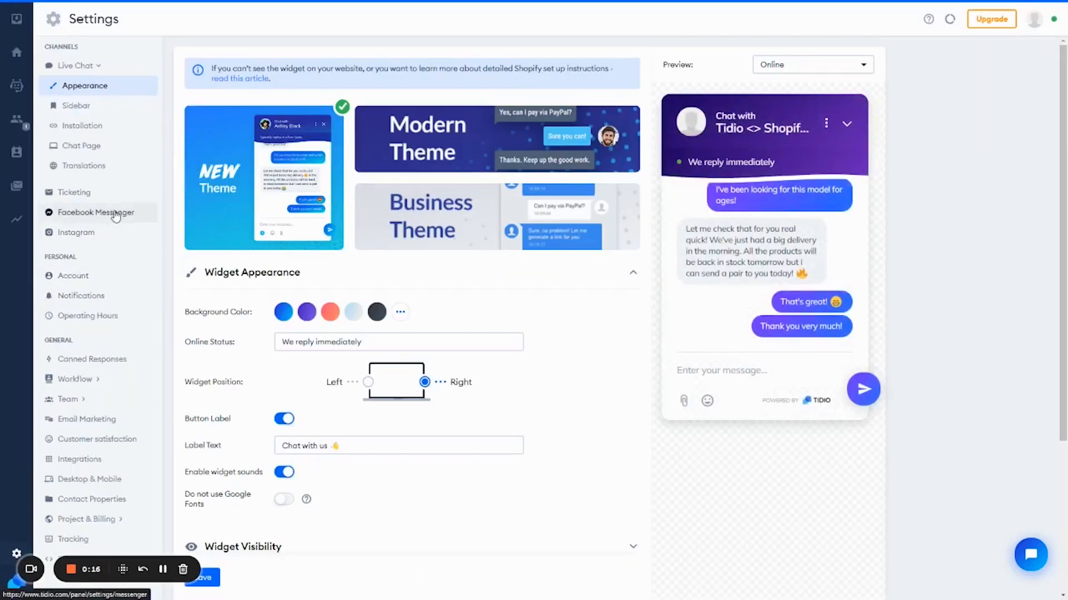
- Review the Instagram, Facebook Messenger and ticketing mailbox channel settings
left_click(75, 232)
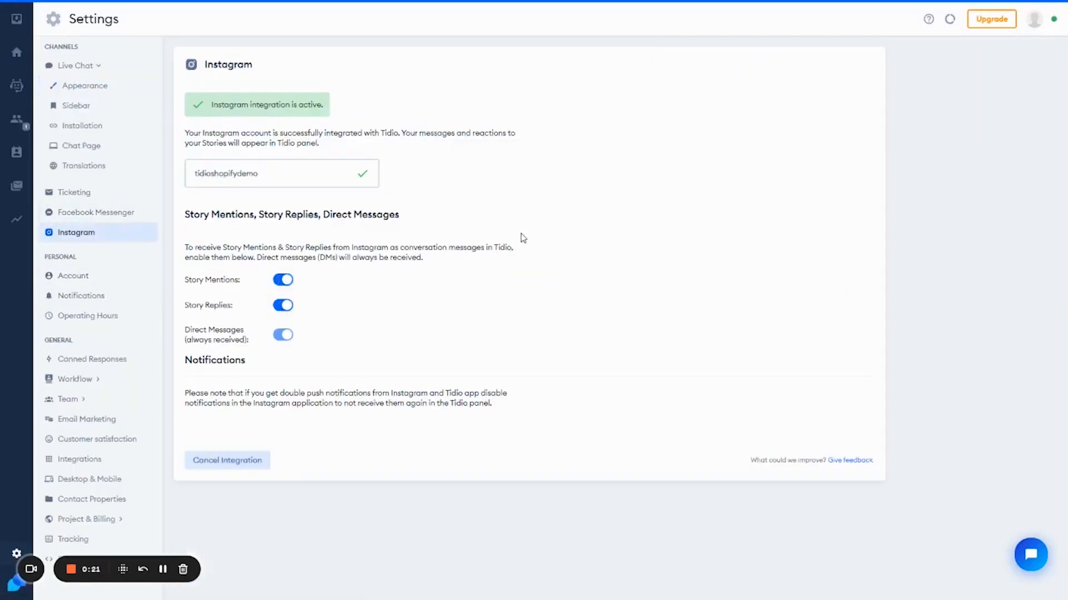
mouse_move(391, 231)
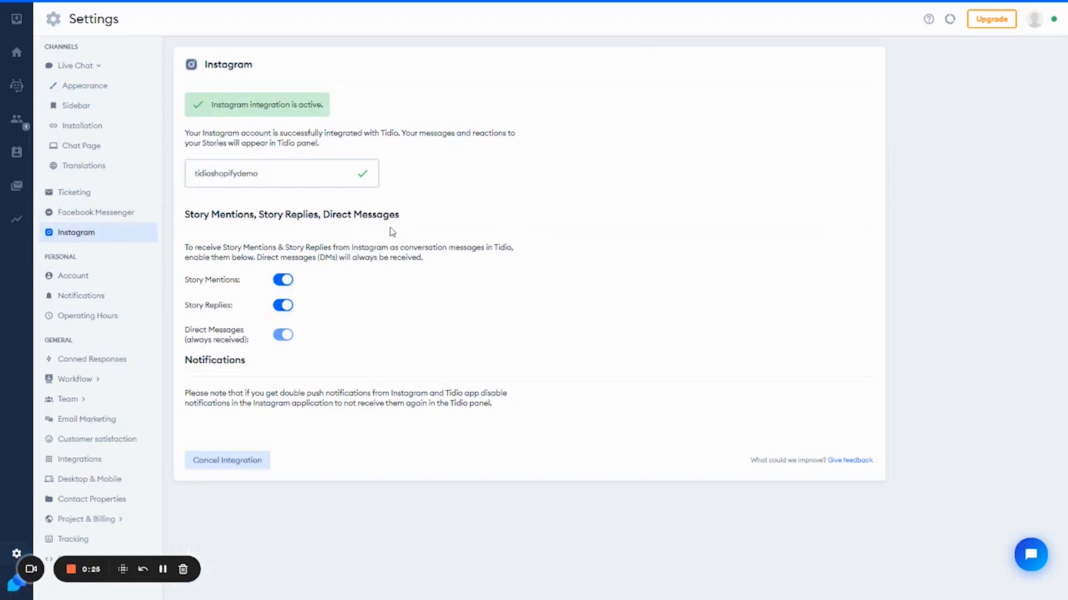
mouse_move(112, 213)
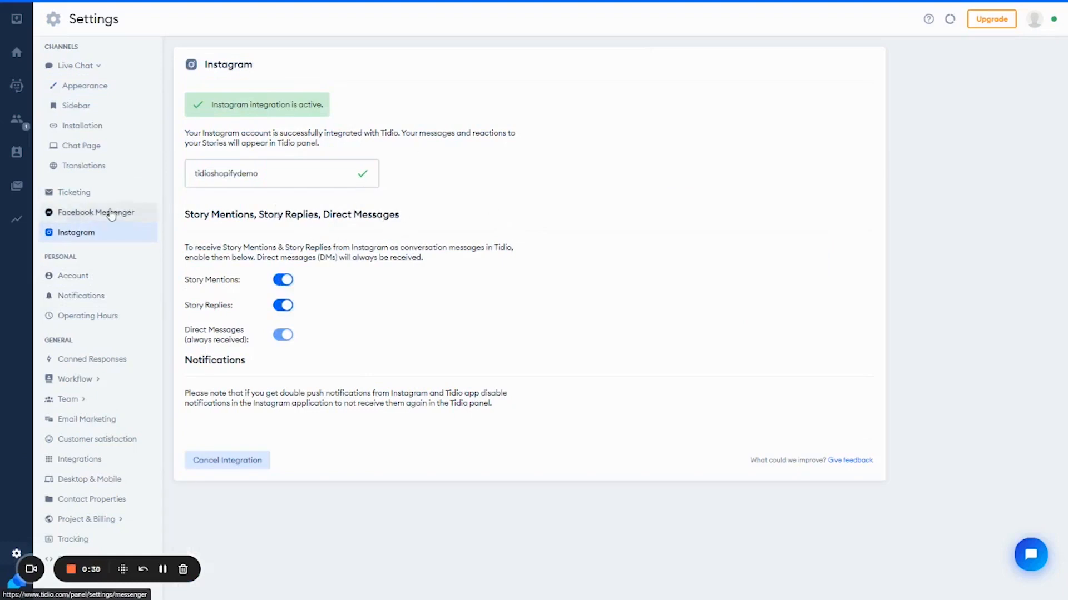
left_click(95, 212)
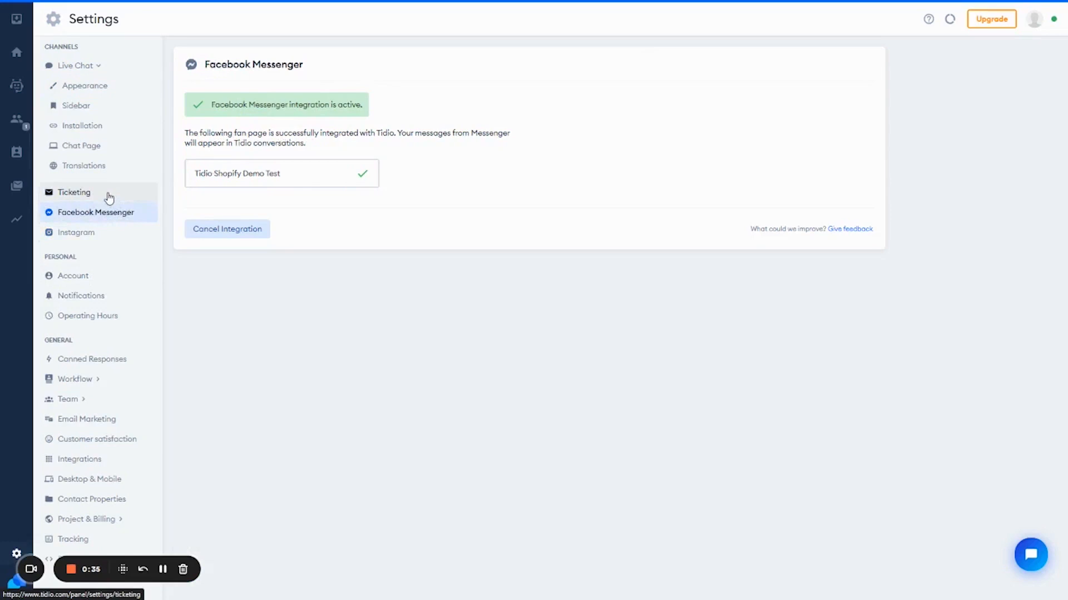
left_click(73, 191)
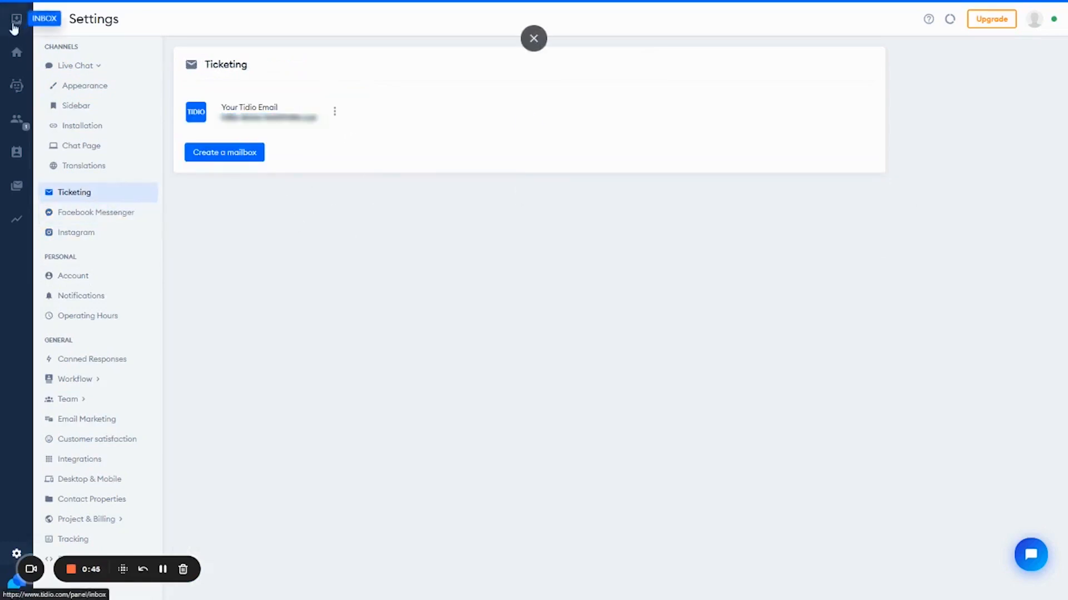
- Go to the conversations inbox and select the Instagram channel
left_click(16, 18)
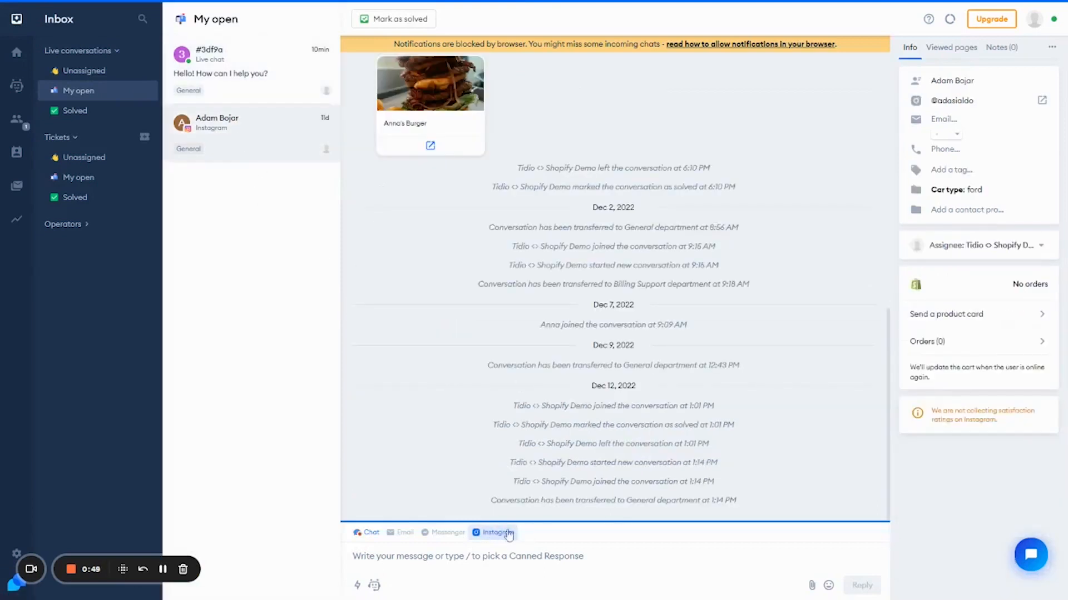
mouse_move(456, 381)
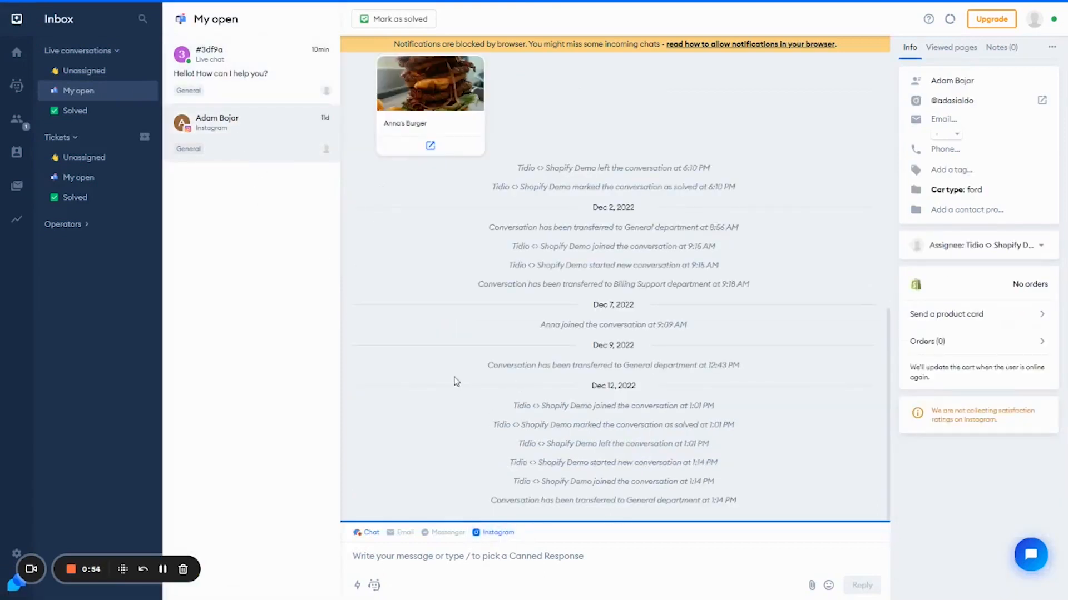
left_click(16, 117)
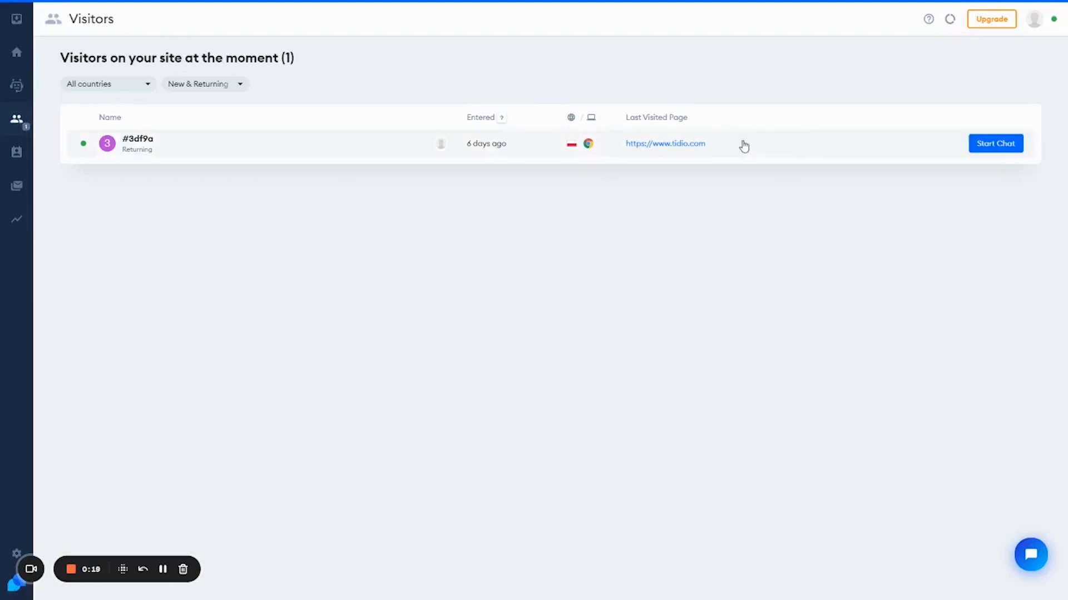
mouse_move(577, 144)
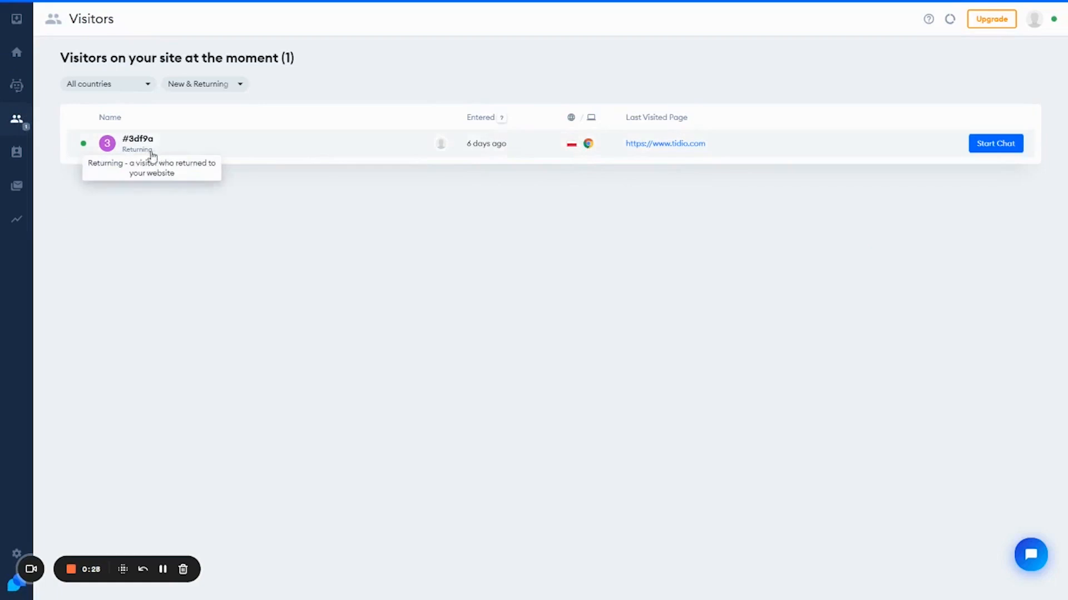
mouse_move(620, 222)
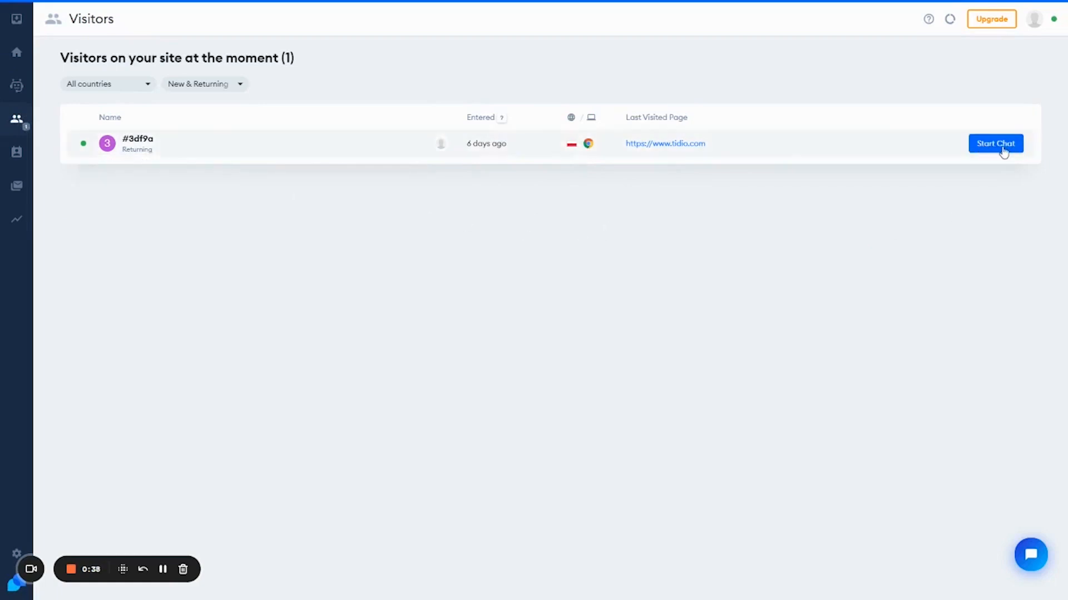
- Start a chat with the returning visitor and send "Hello! How can I help you?"
left_click(995, 144)
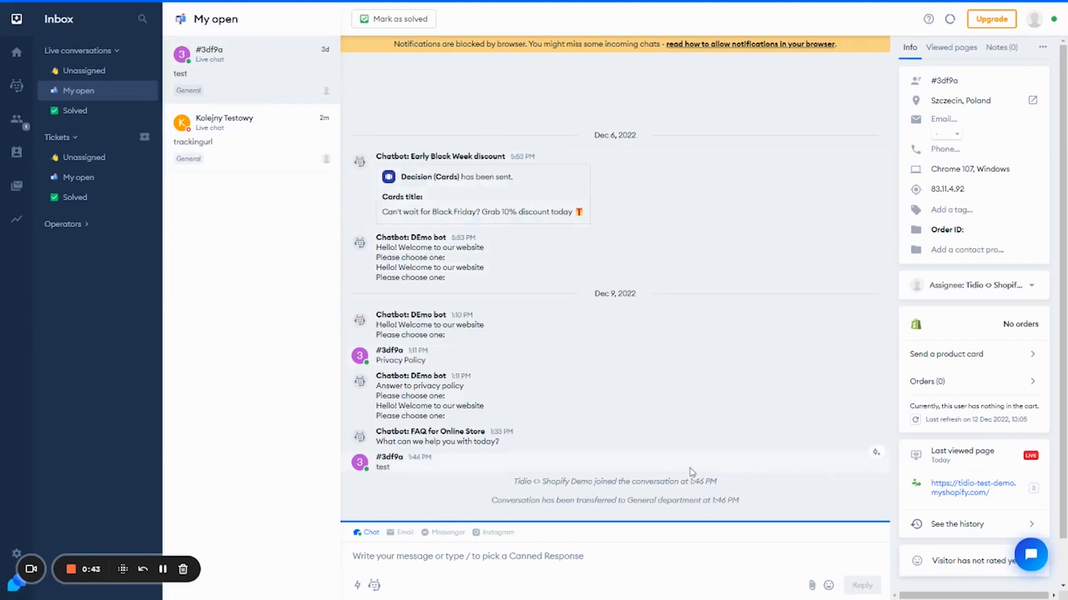
left_click(628, 556)
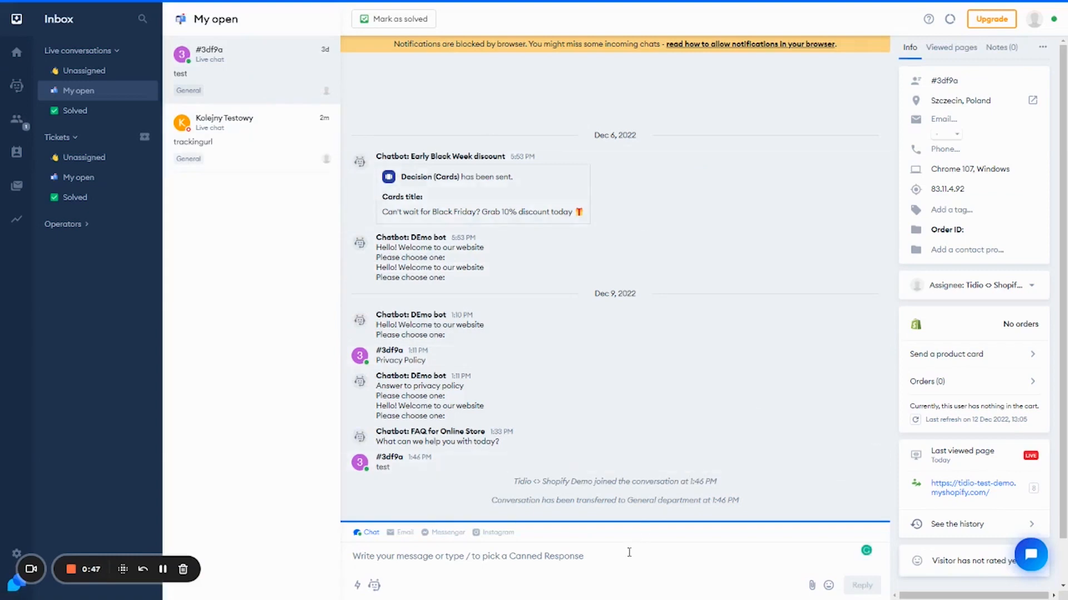
type("Hello! How can")
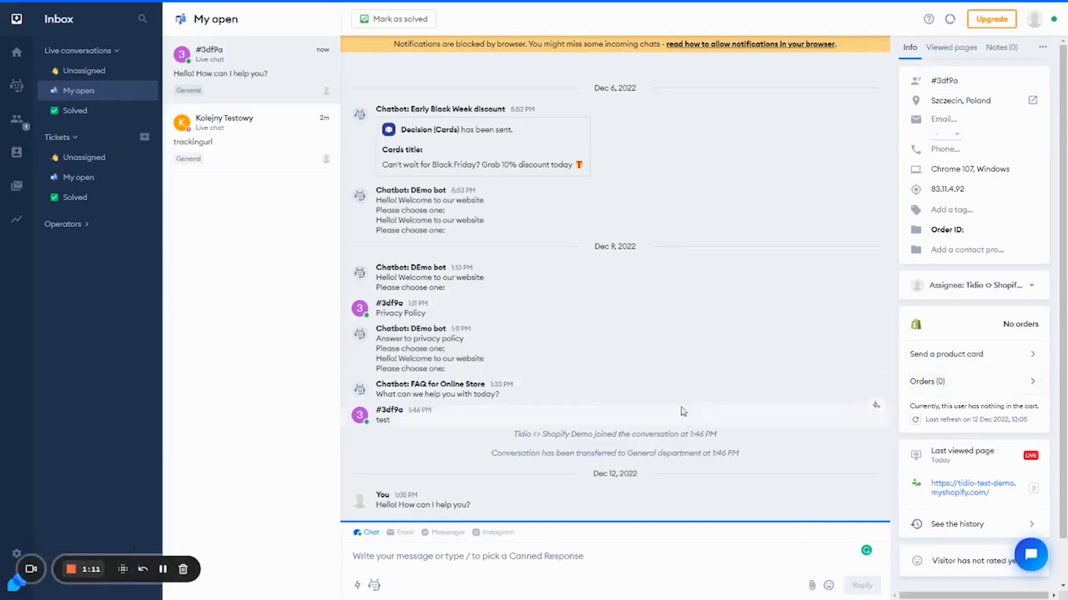
- In the Increase sales chatbot templates, launch the Upselling bot (free shipping) template
left_click(17, 85)
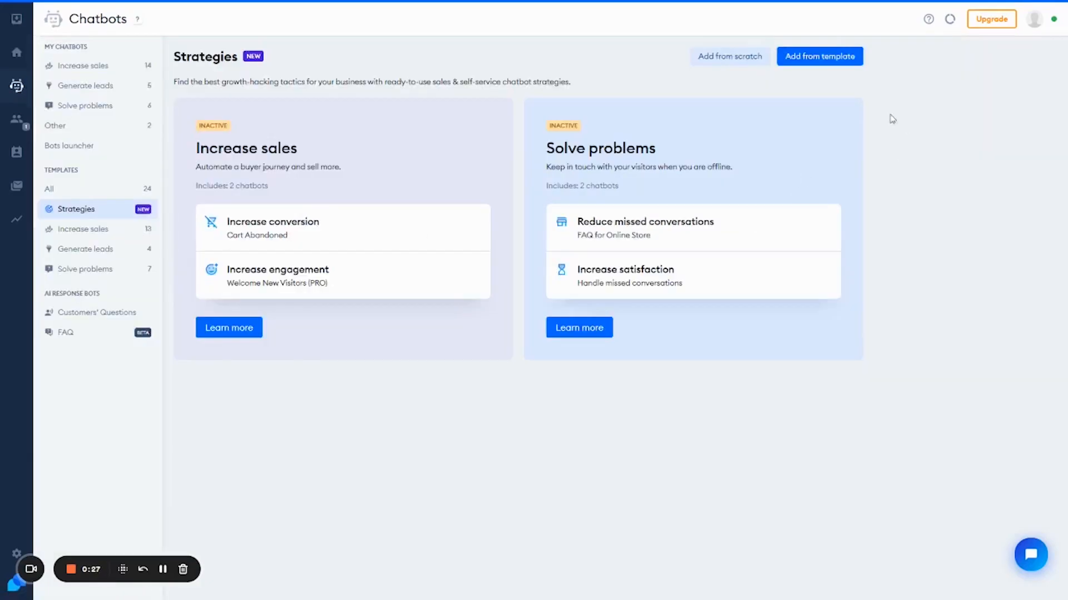
mouse_move(878, 98)
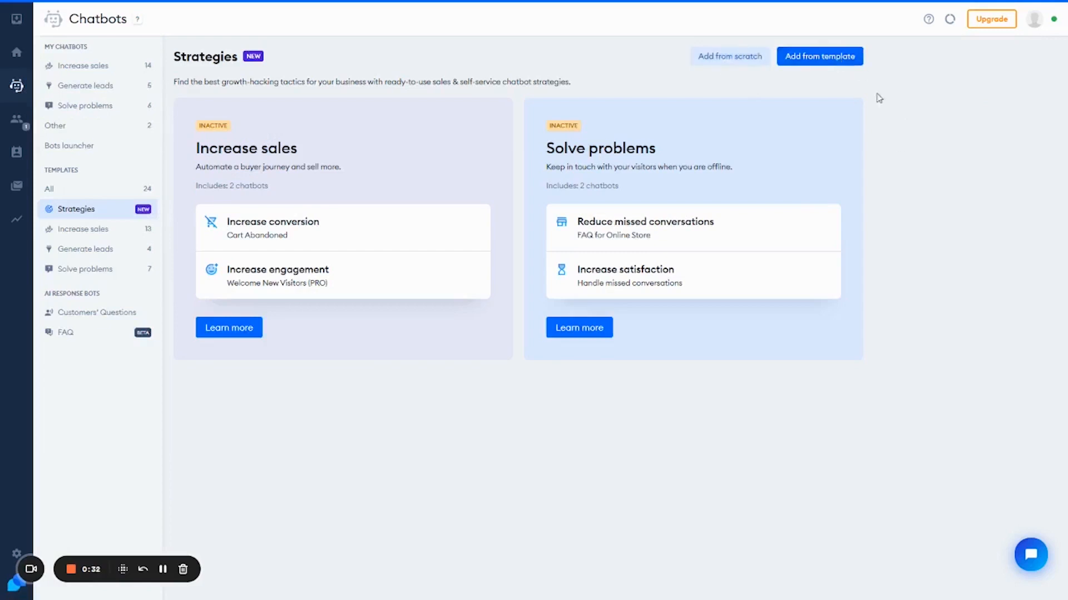
mouse_move(431, 402)
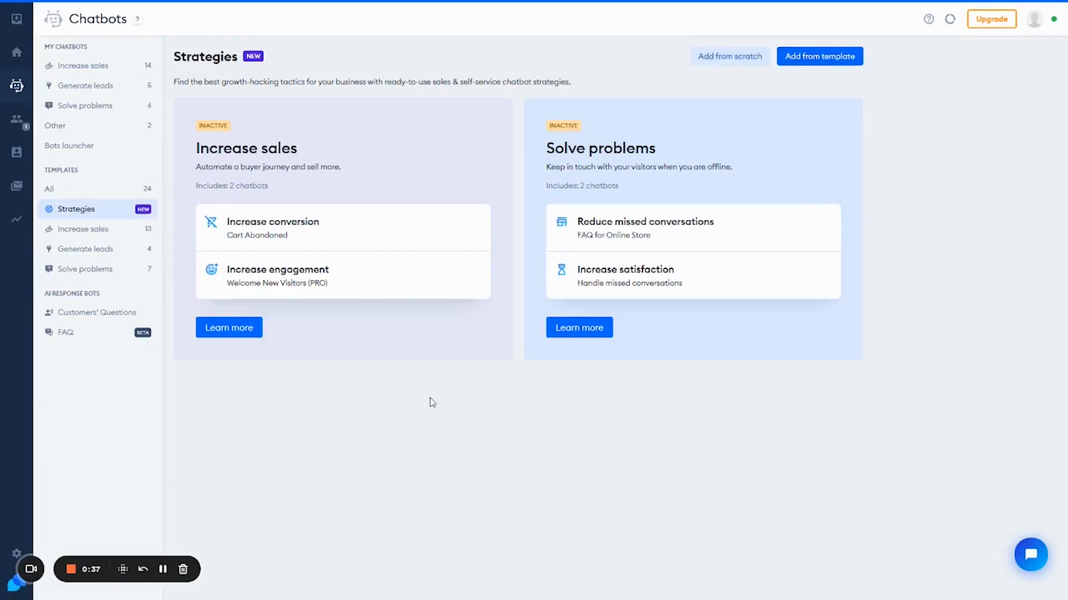
mouse_move(123, 236)
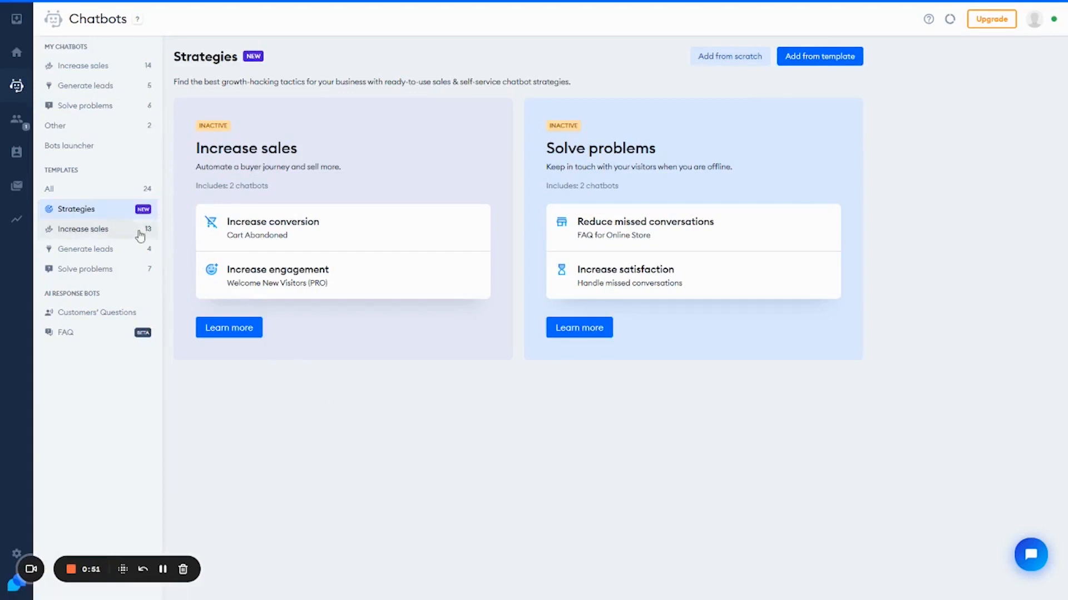
left_click(82, 229)
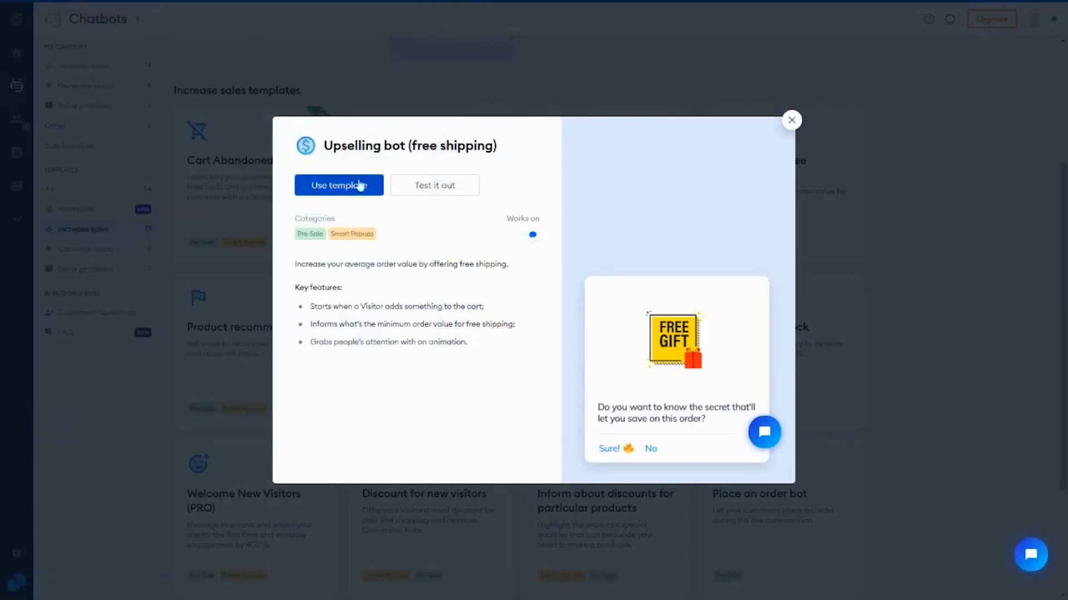
left_click(338, 184)
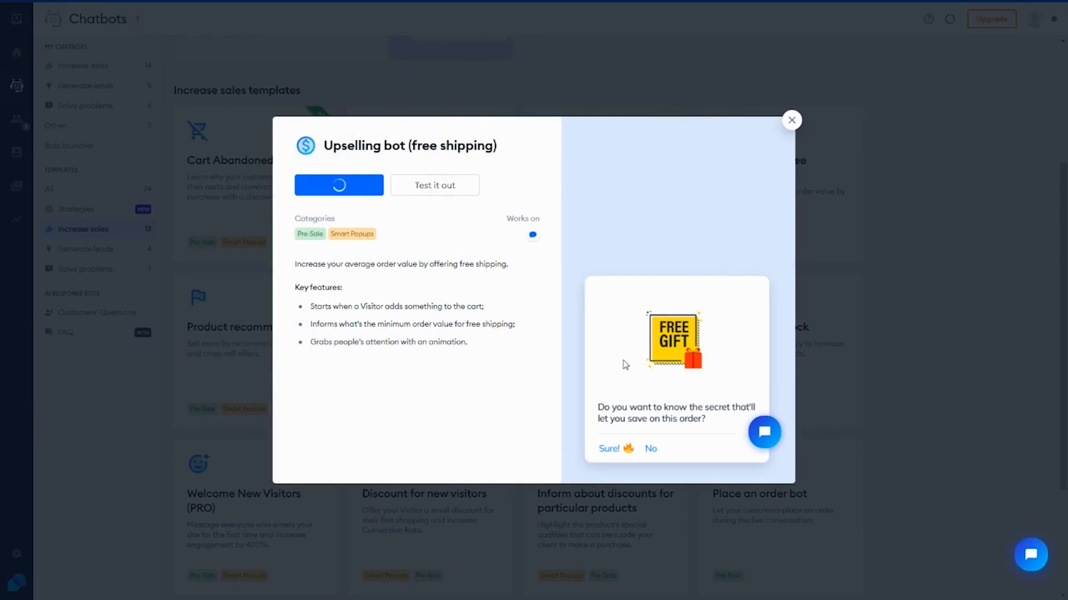
left_click(338, 185)
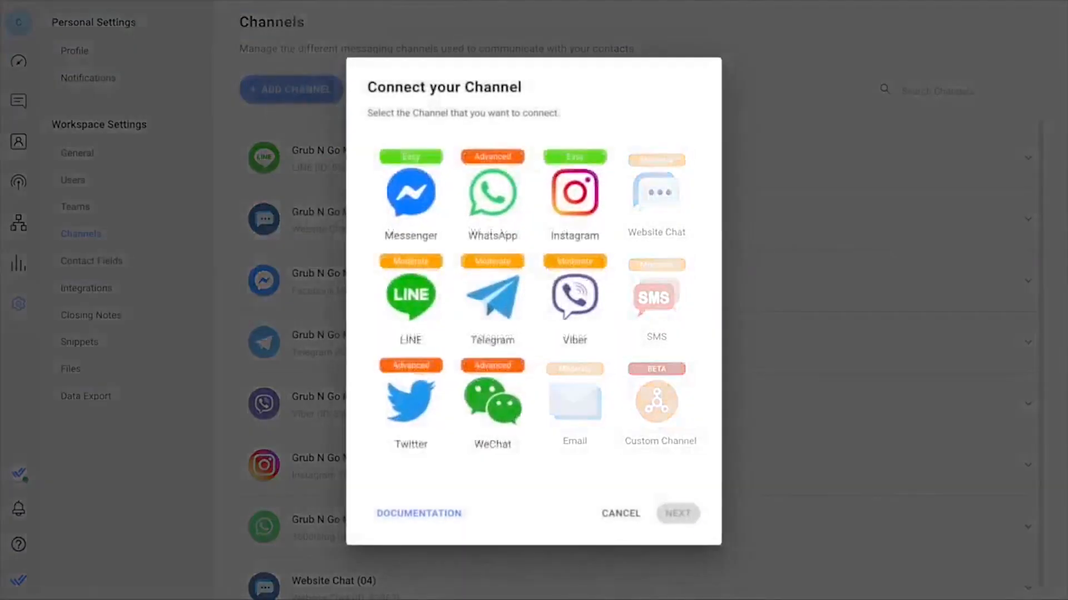
- Look over the channel options, then start importing contacts from a file
left_click(656, 403)
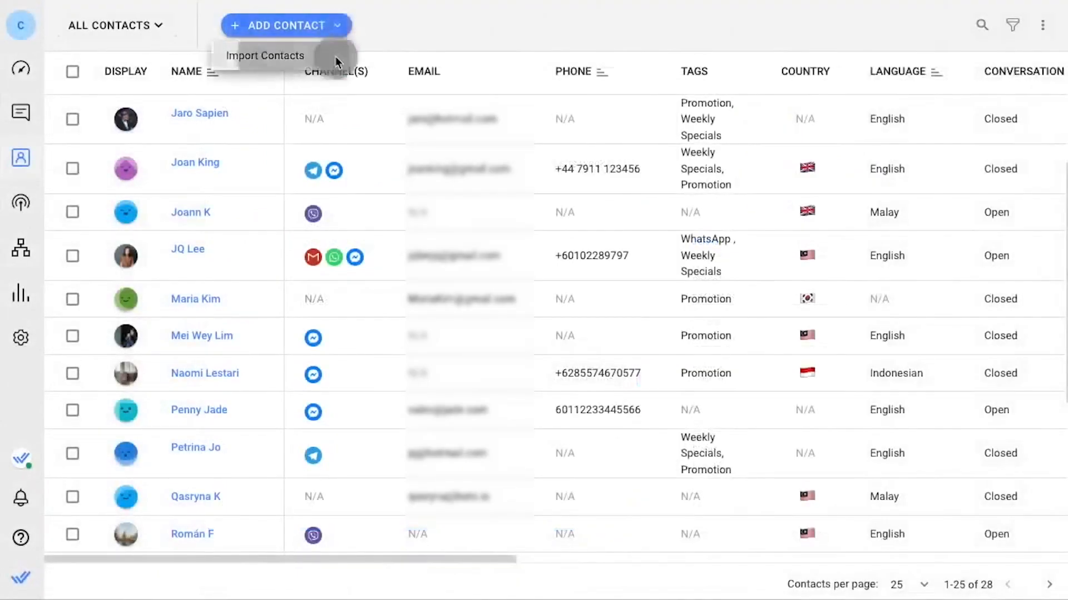
left_click(265, 55)
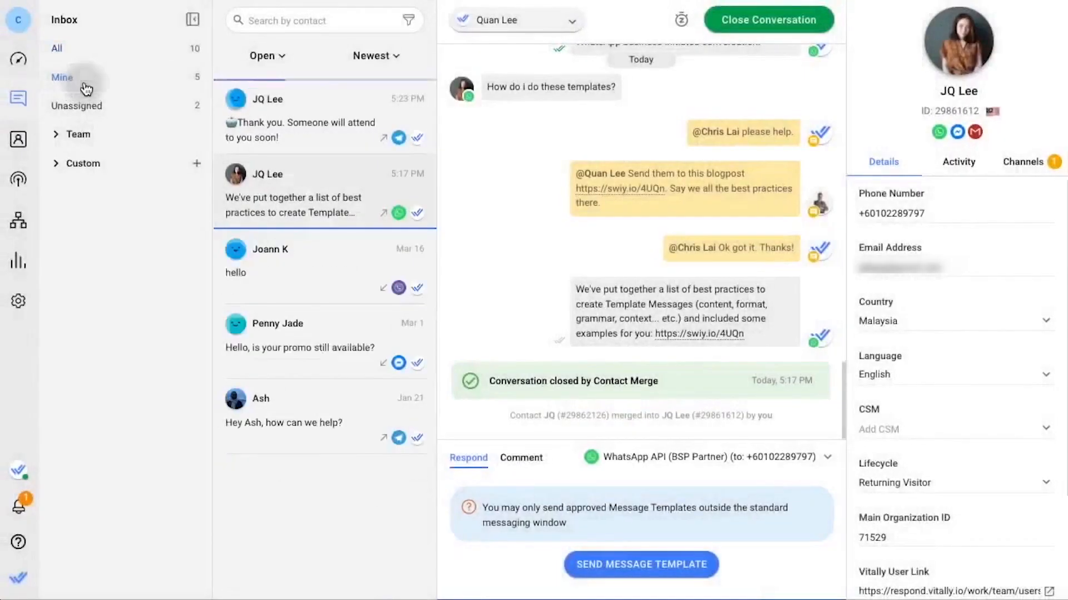
- Check the conversation status filter and sorting options and scroll the conversation
left_click(267, 56)
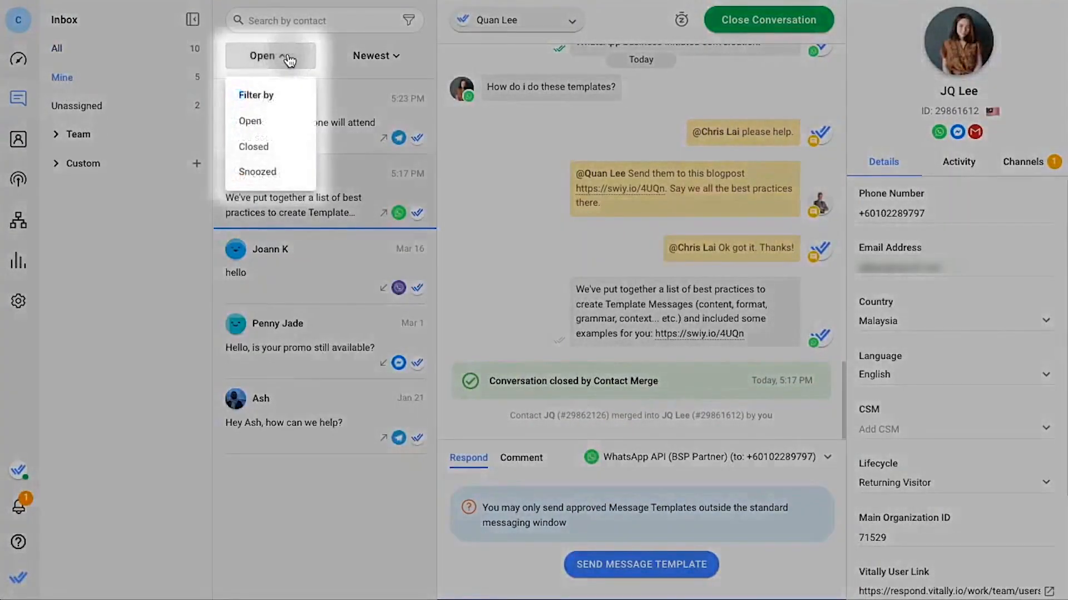
left_click(374, 56)
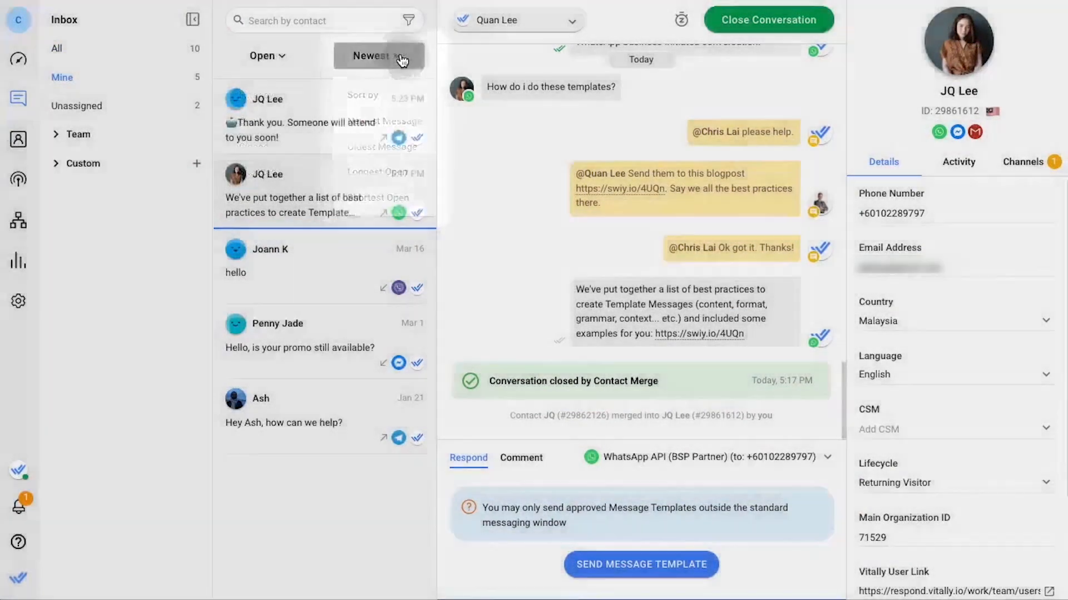
scroll("down", 3)
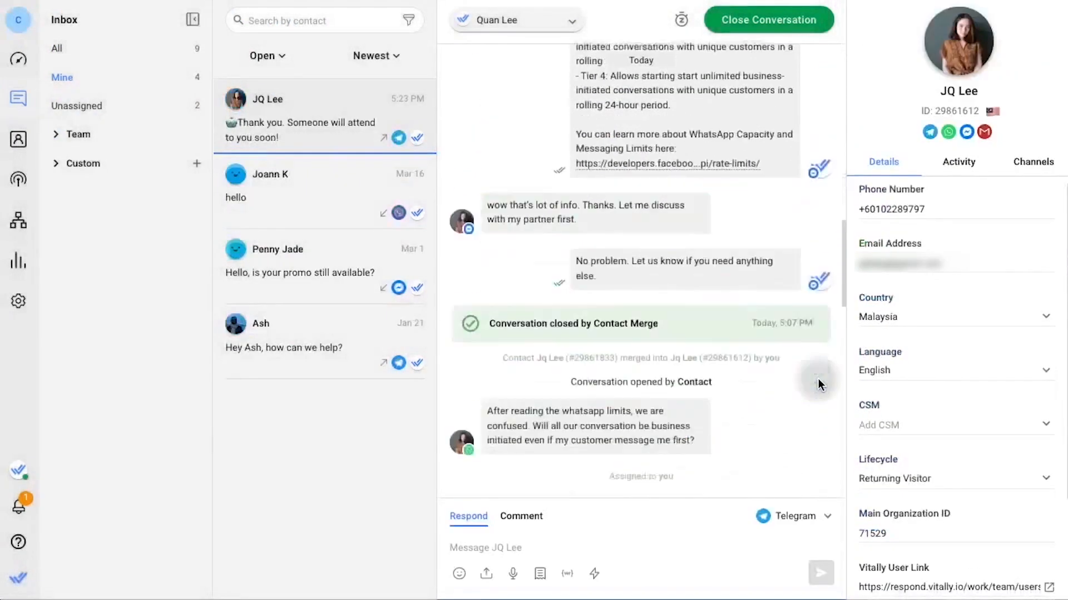
scroll("down", 3)
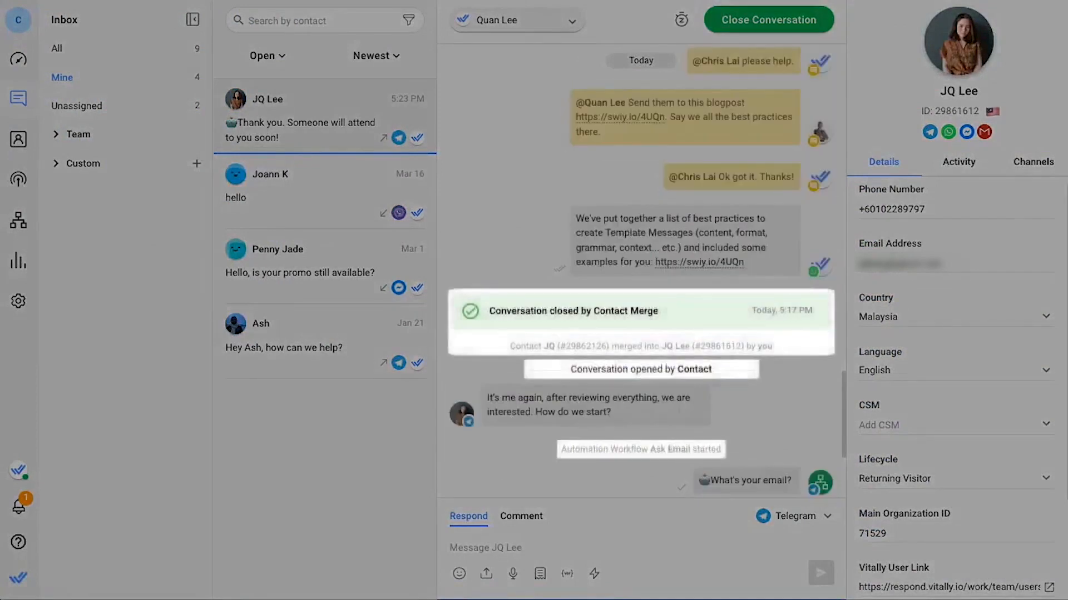
- Switch the reply channel to Facebook Messenger and send the Respond New Sign Up snippet
left_click(829, 516)
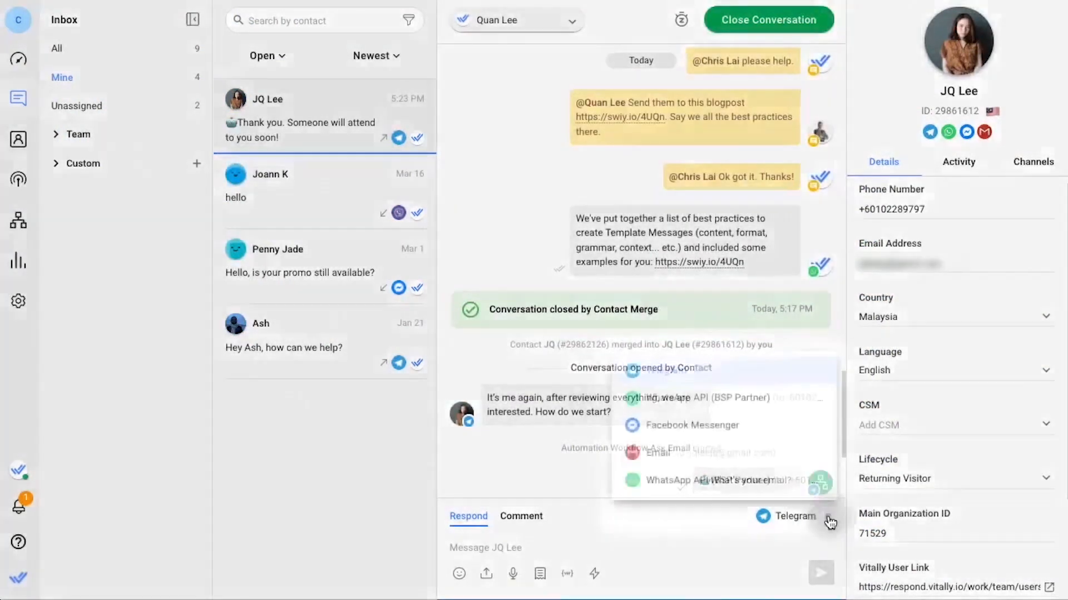
left_click(692, 425)
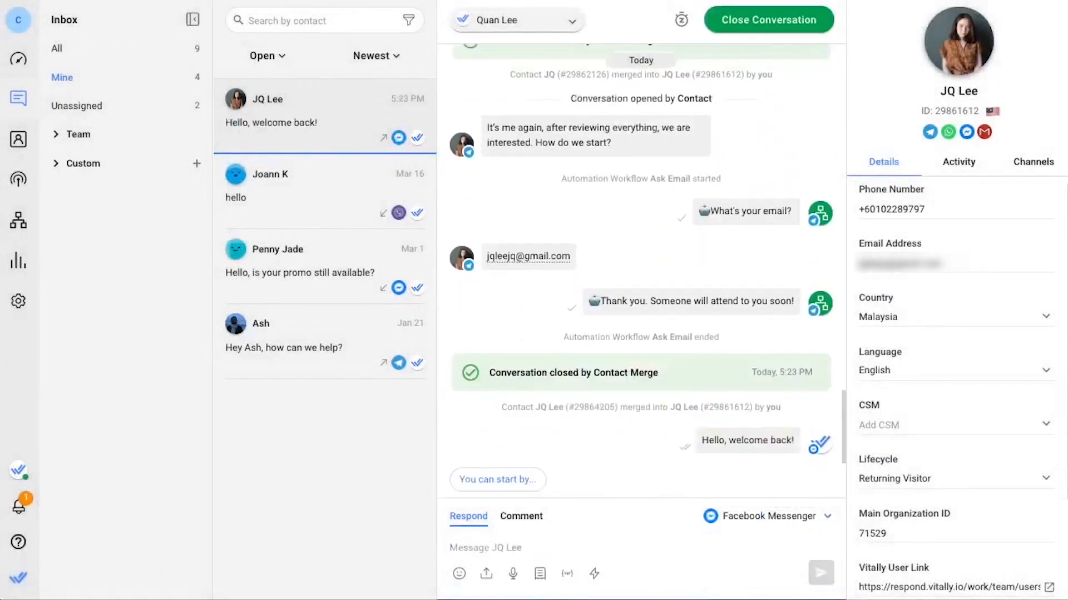
left_click(541, 573)
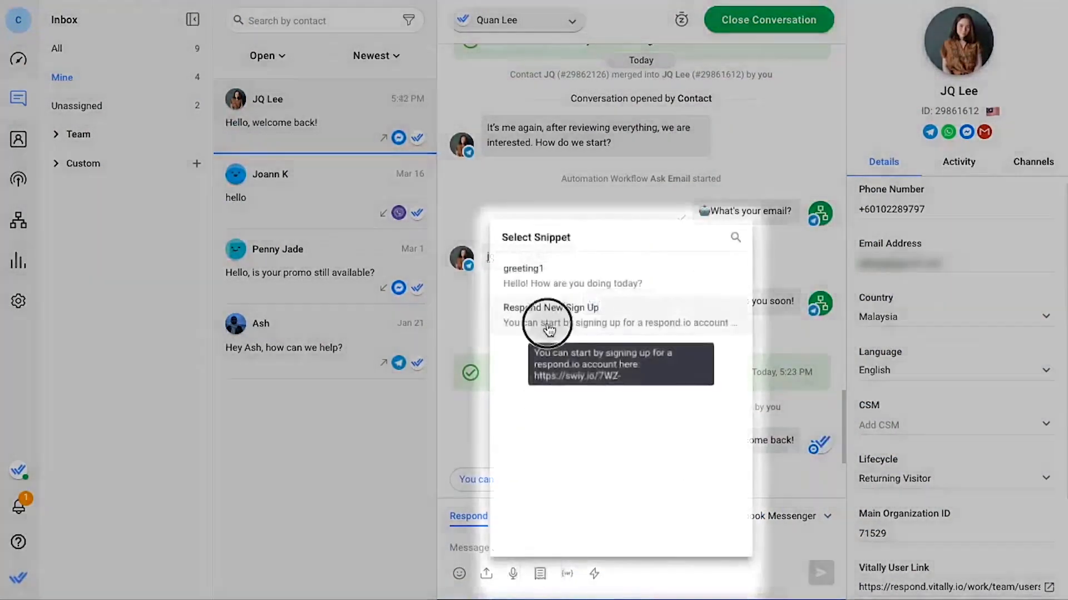
left_click(549, 313)
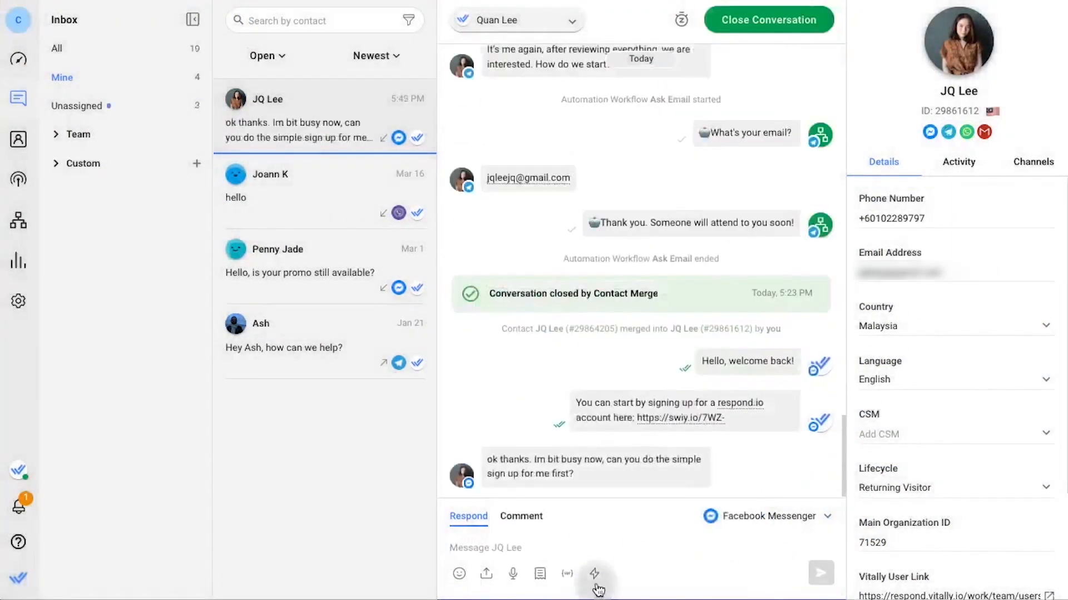
- Run the Sign Up workflow shortcut for this customer
left_click(593, 574)
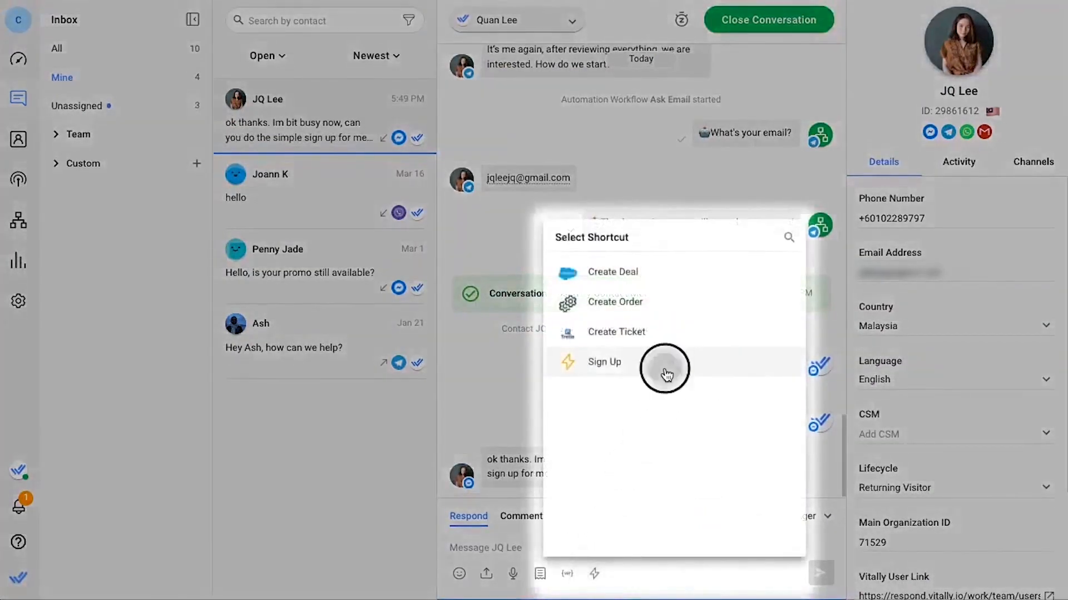
left_click(604, 363)
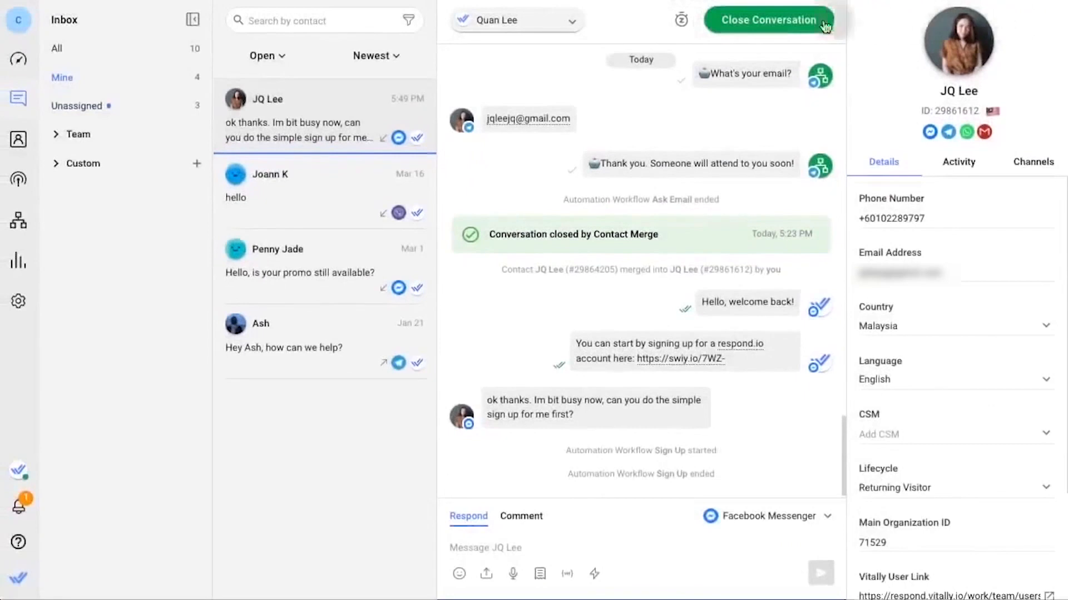
- Close the conversation as Pre-Sale Question with summary "Question about signing up", then view the A Support Morning team
left_click(768, 20)
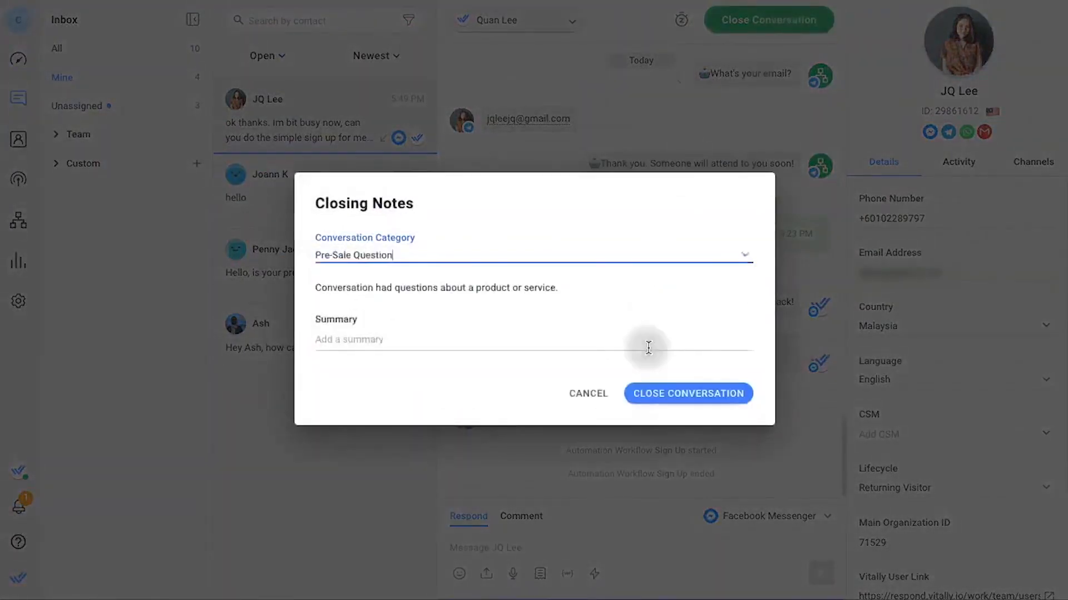
type("Question about signing up")
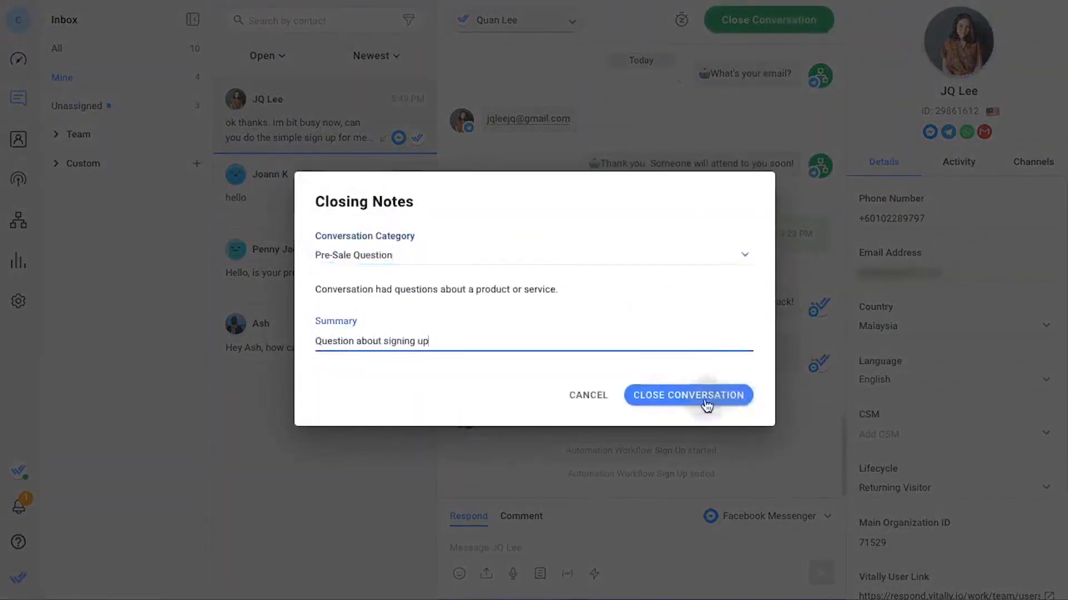
left_click(688, 396)
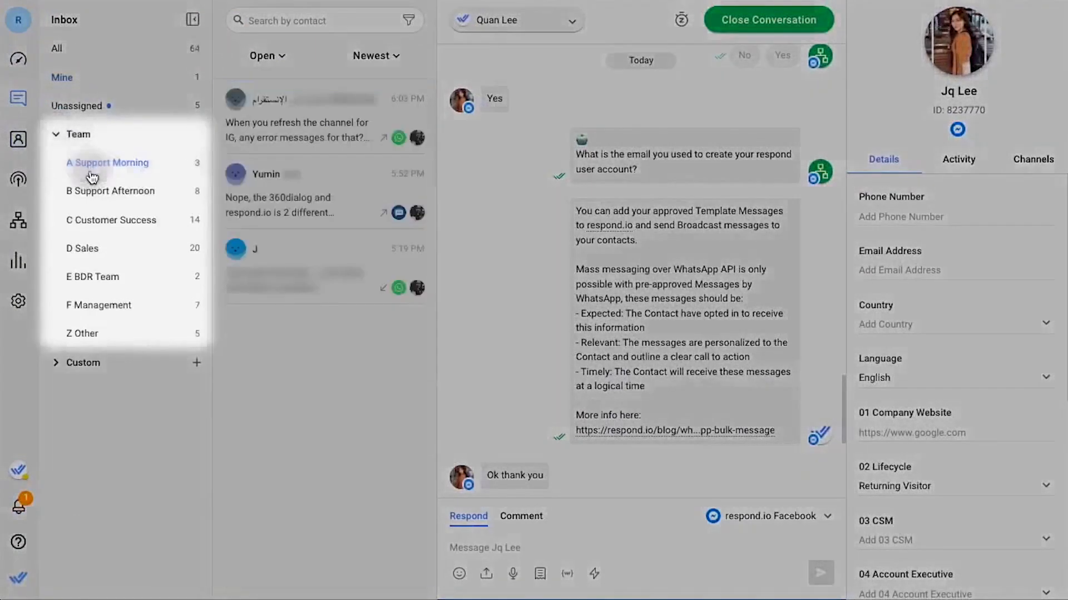
left_click(83, 363)
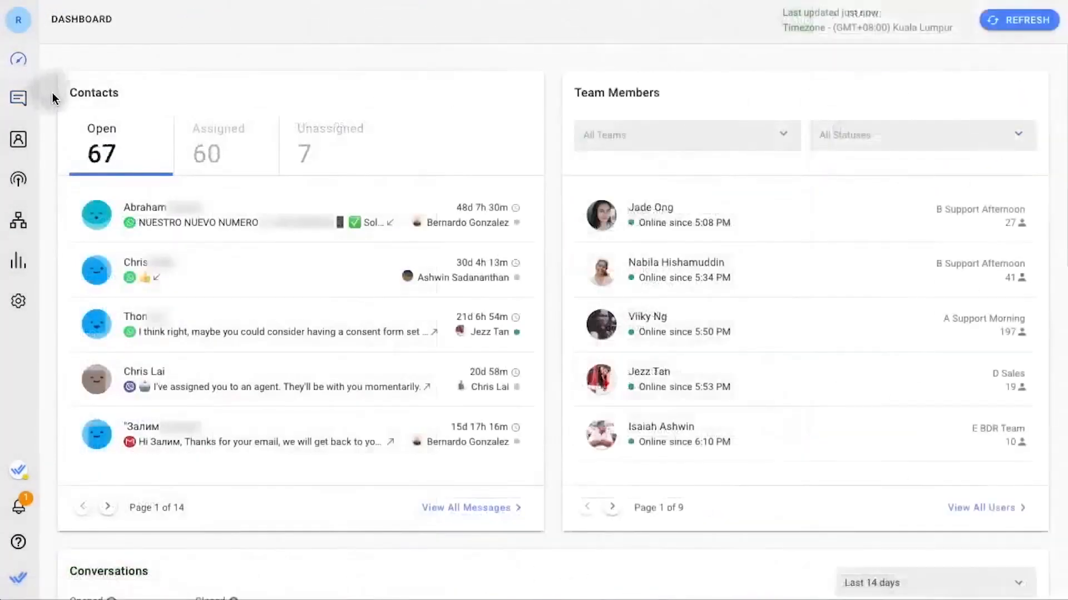
- Scroll through the dashboard's contacts, team members and conversations panels
scroll("down", 3)
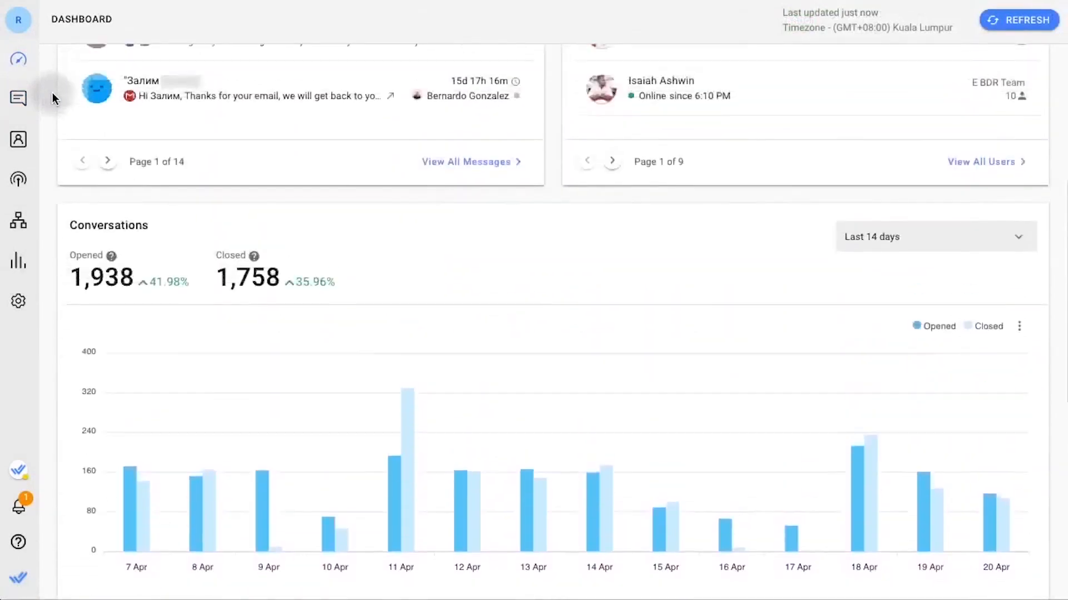
scroll("up", 3)
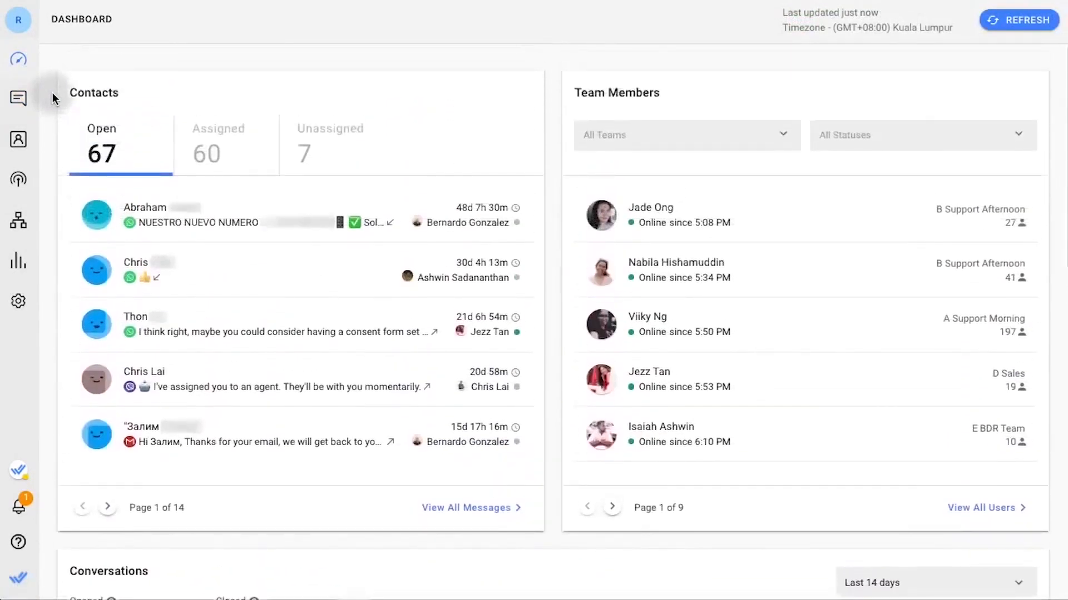
mouse_move(18, 270)
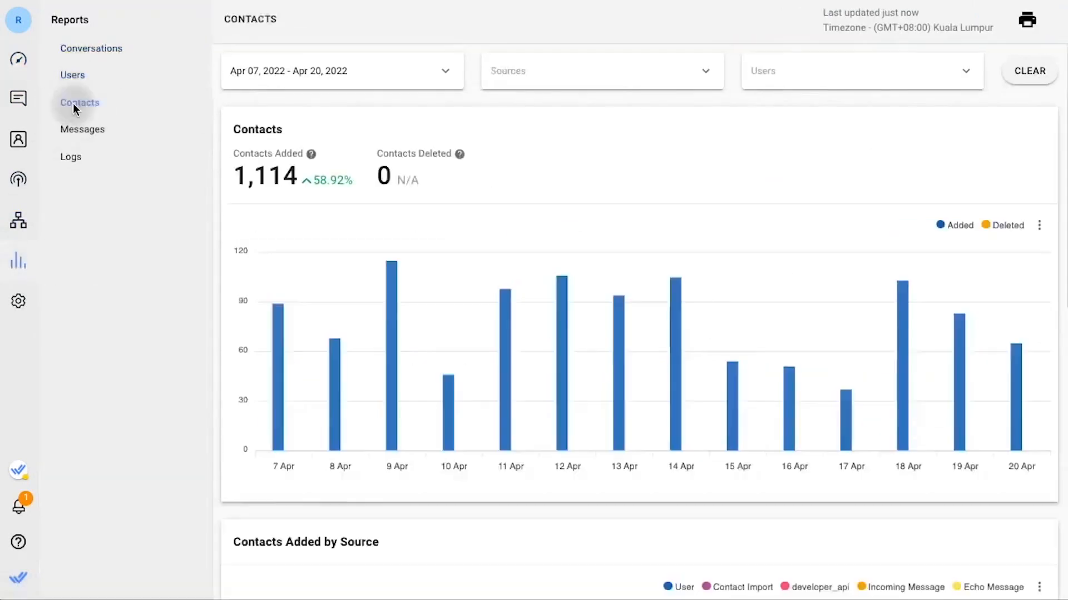
- View the contacts report showing 1,114 contacts added
left_click(90, 48)
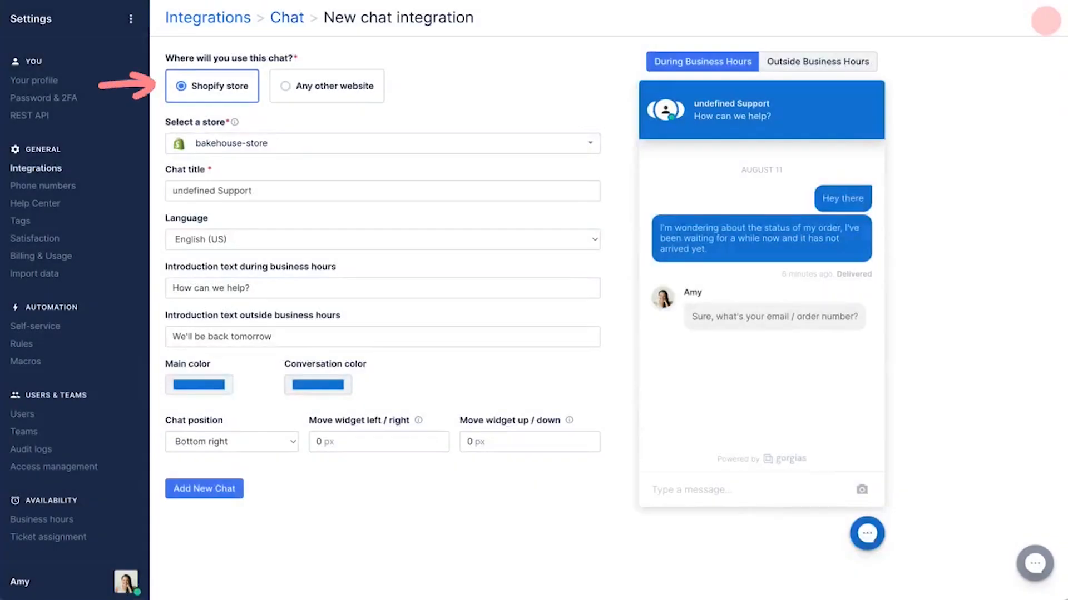
- Keep the chat on the Shopify store, name it Bakehouse and end the after-hours intro with ". We'll be back soon :)"
left_click(283, 87)
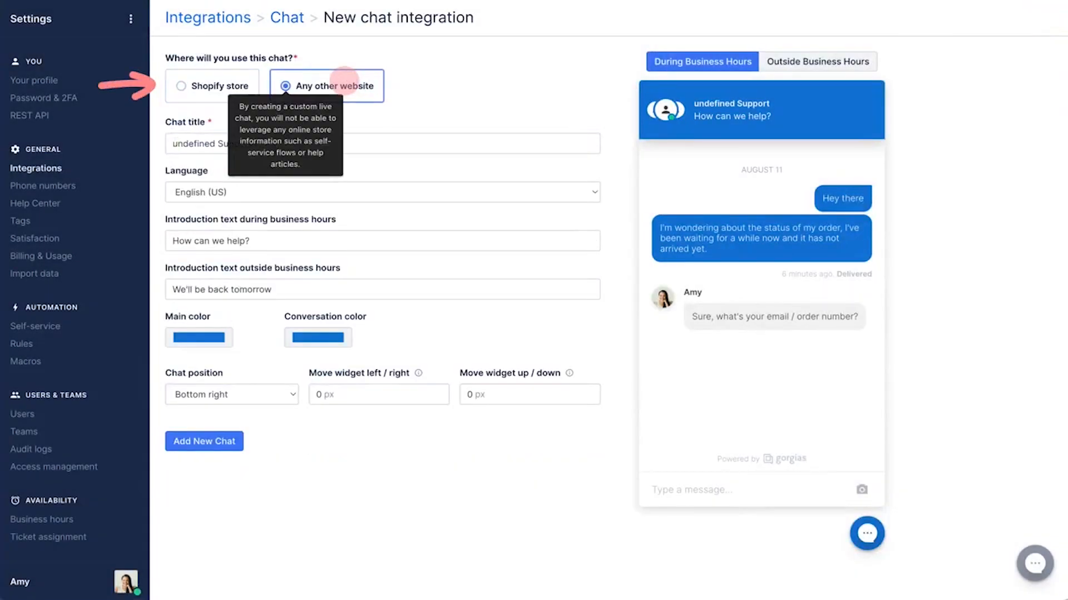
left_click(181, 86)
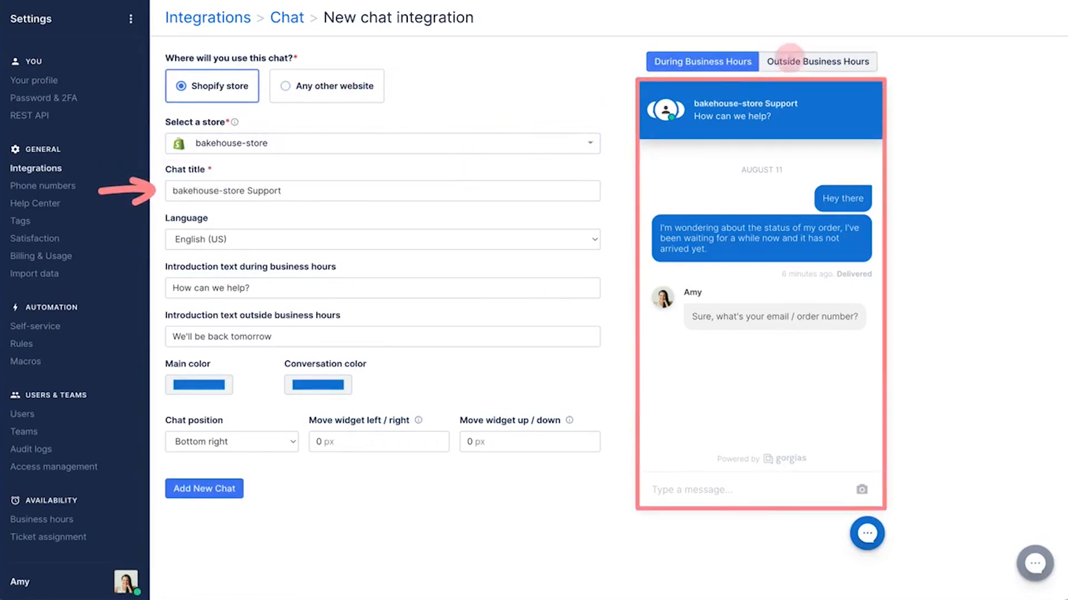
type("Bakehouse Australia")
type("Gone baking")
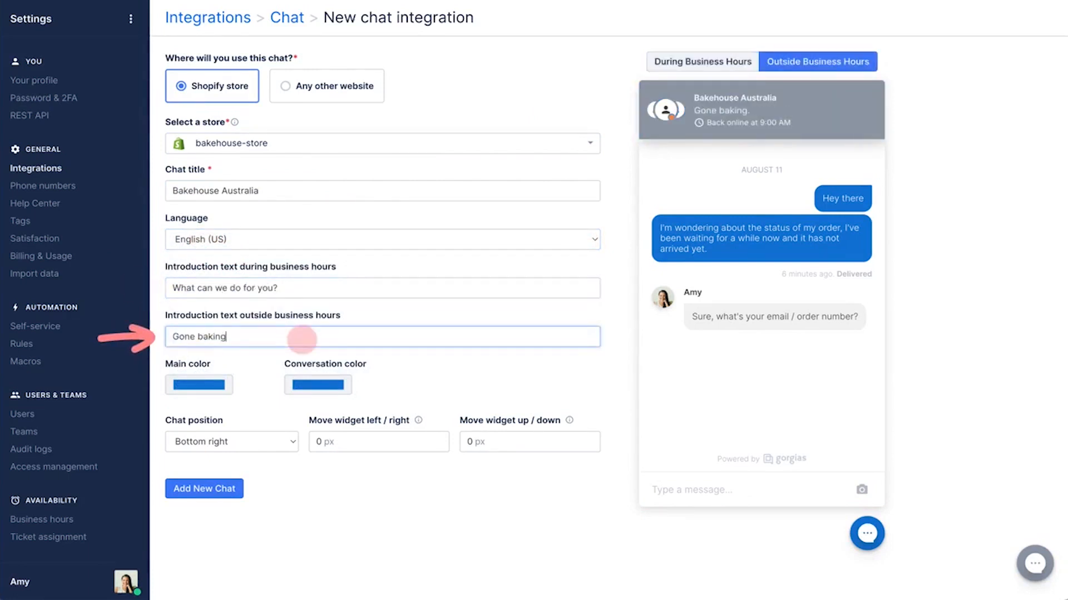
type(". We'll be back soon :)")
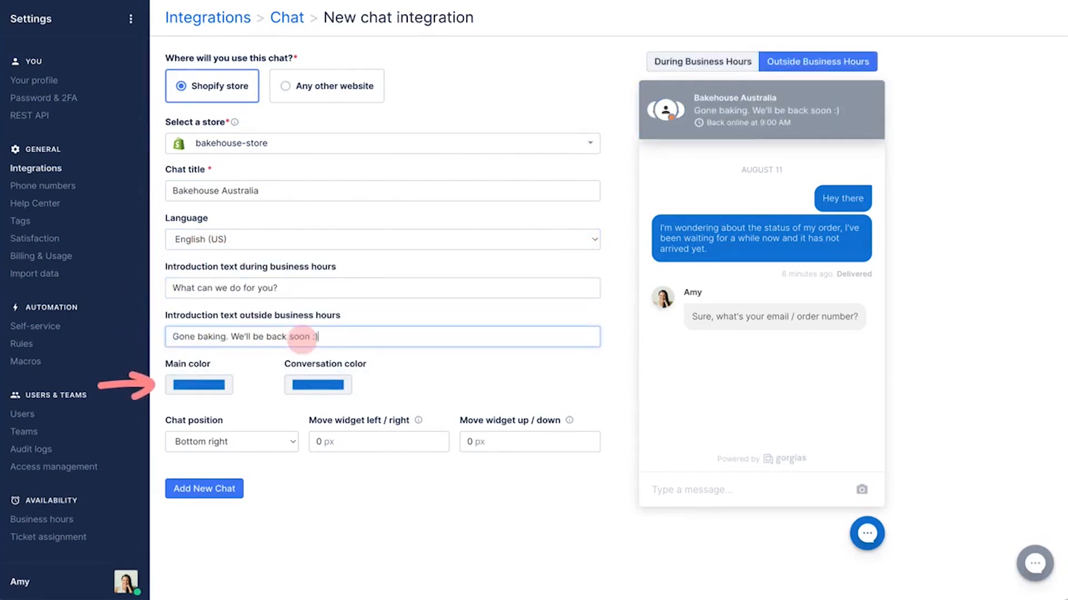
- Pick a darker main colour, keep the chat at bottom right and create the new chat integration
left_click(703, 61)
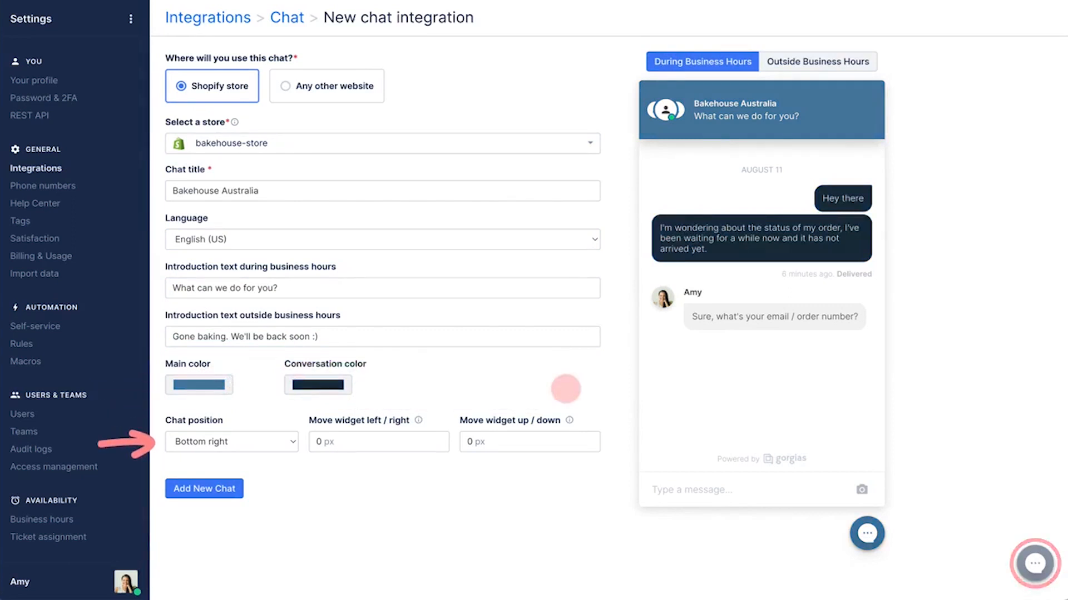
left_click(231, 441)
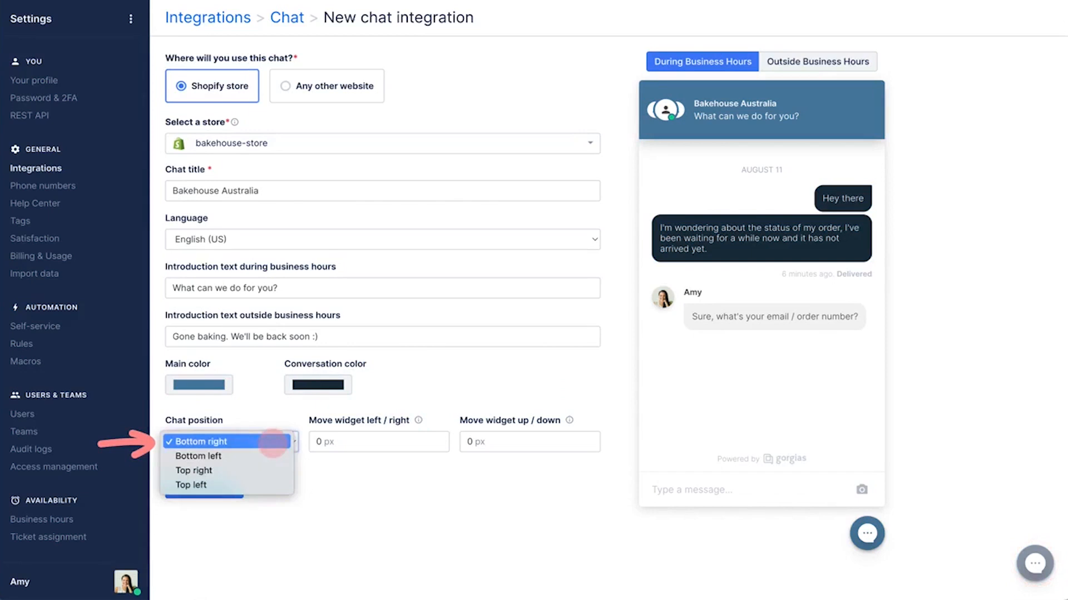
left_click(201, 441)
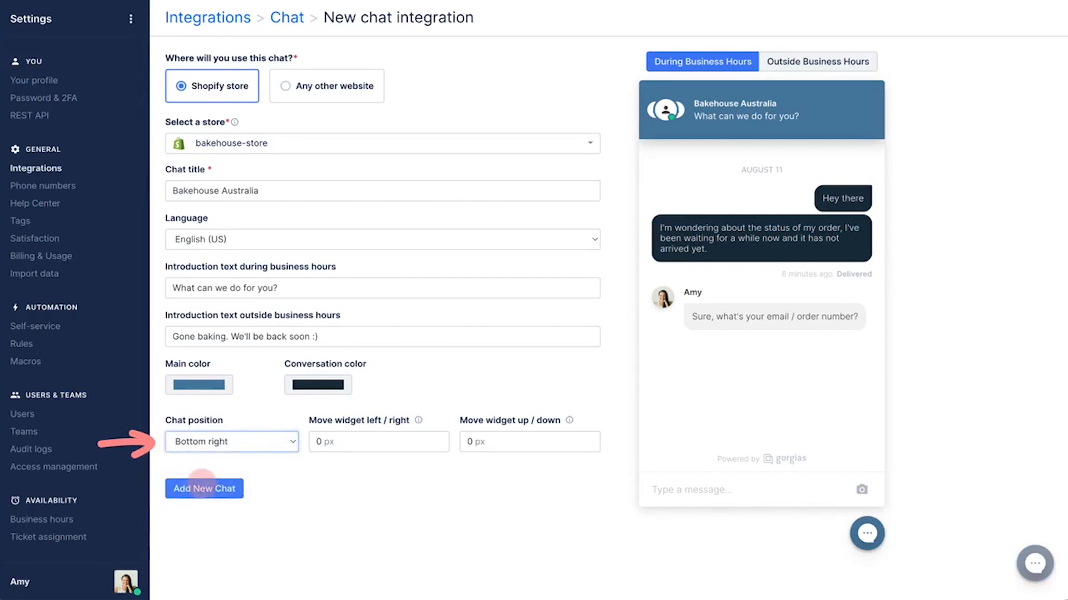
left_click(204, 489)
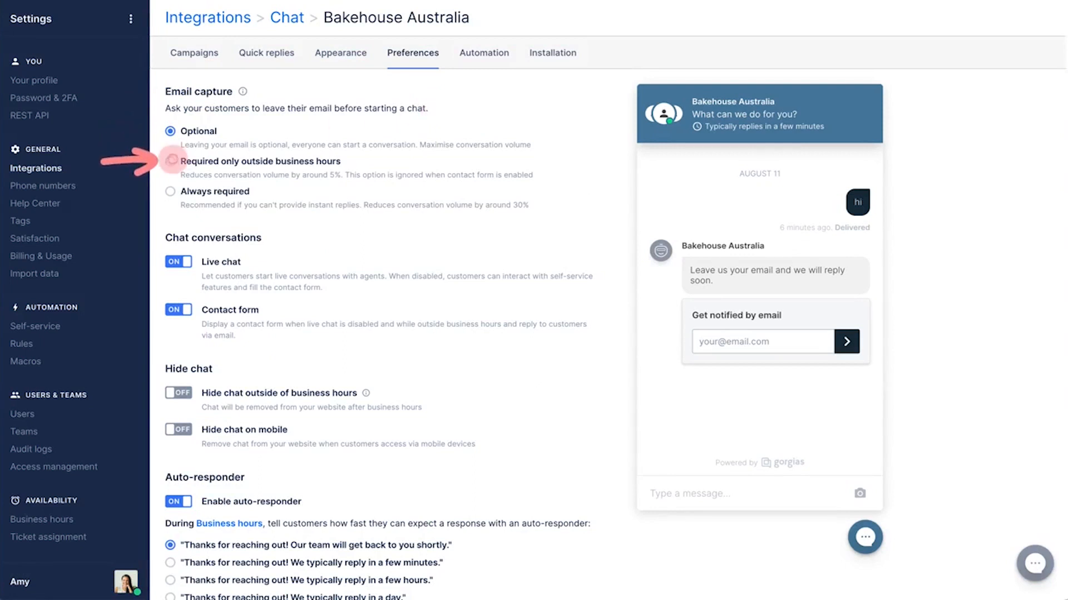
- In Preferences, toggle Live chat and Contact form off and back on
left_click(169, 191)
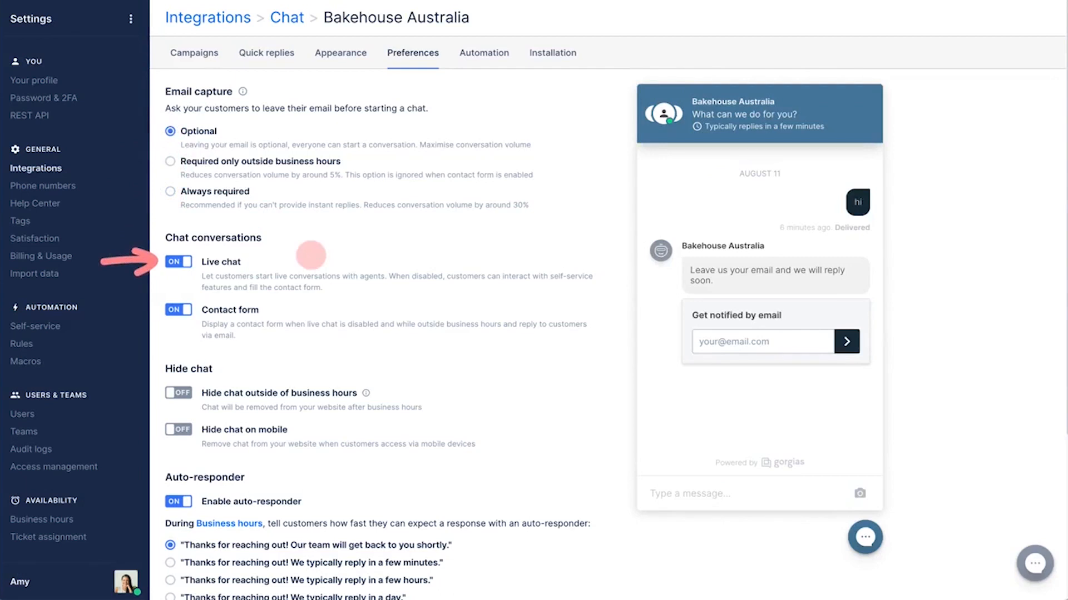
left_click(178, 261)
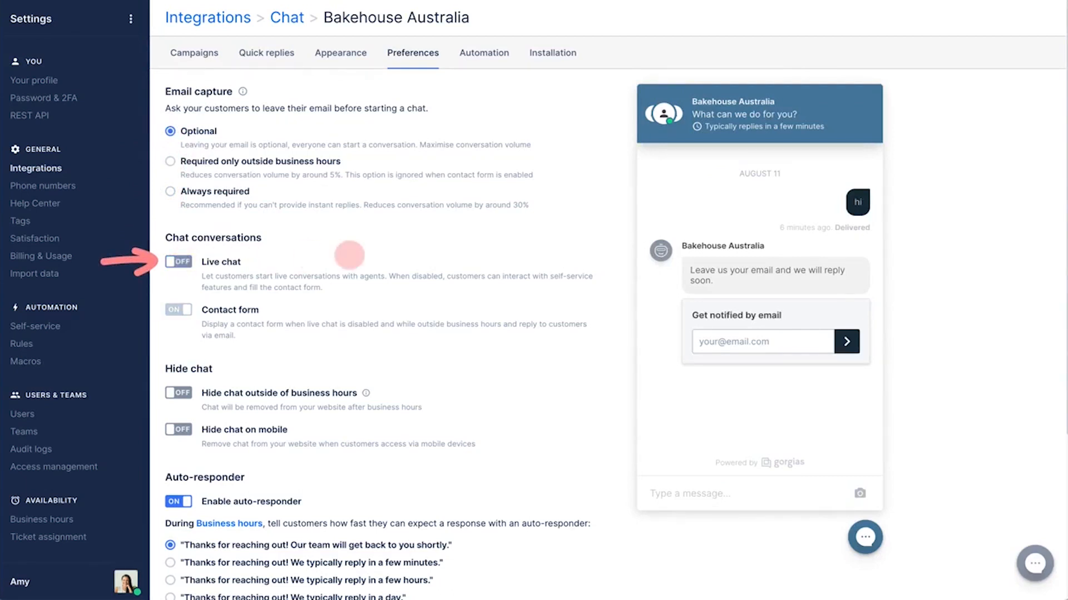
left_click(178, 262)
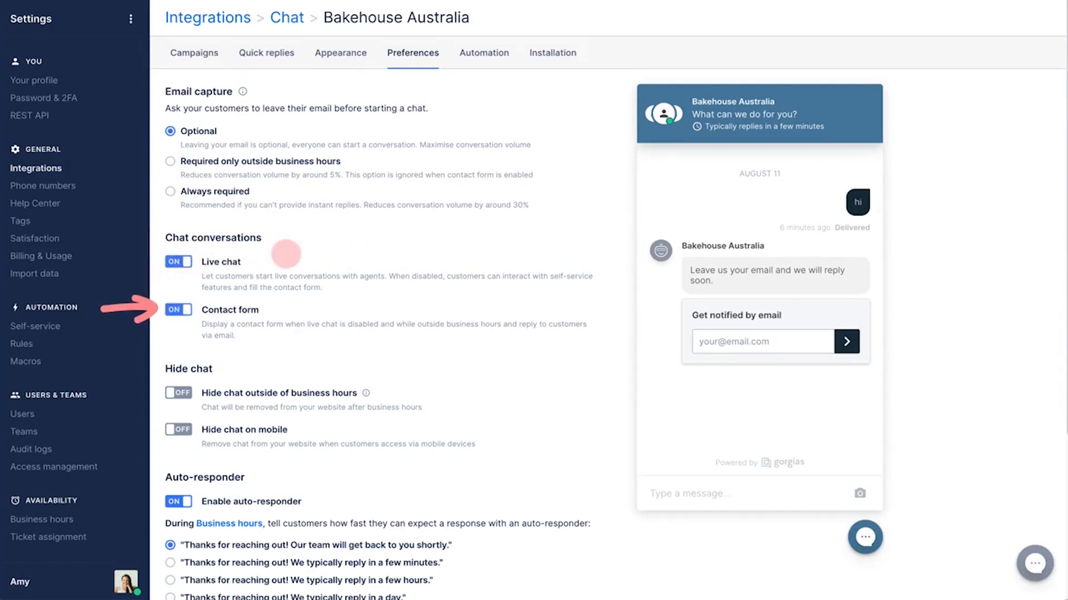
left_click(178, 309)
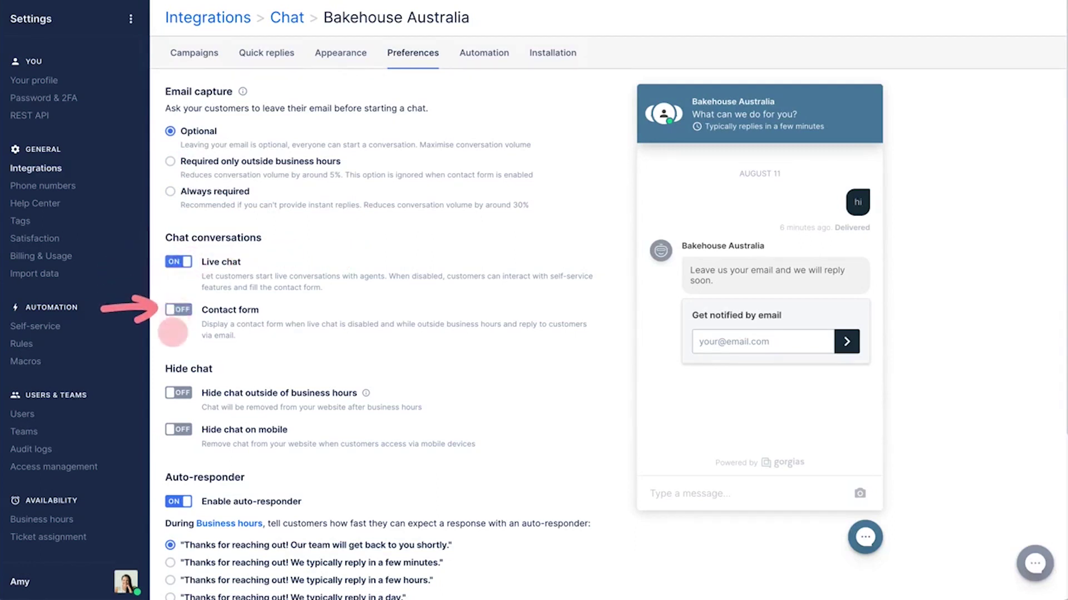
left_click(178, 309)
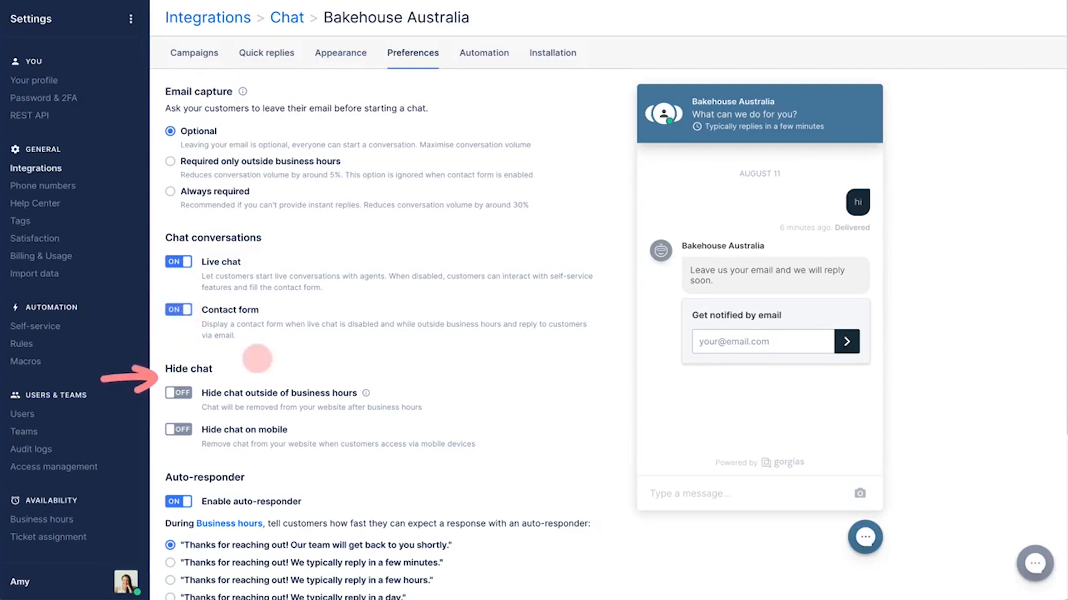
- Switch on Hide chat outside of business hours for the Bakehouse Australia chat
left_click(178, 393)
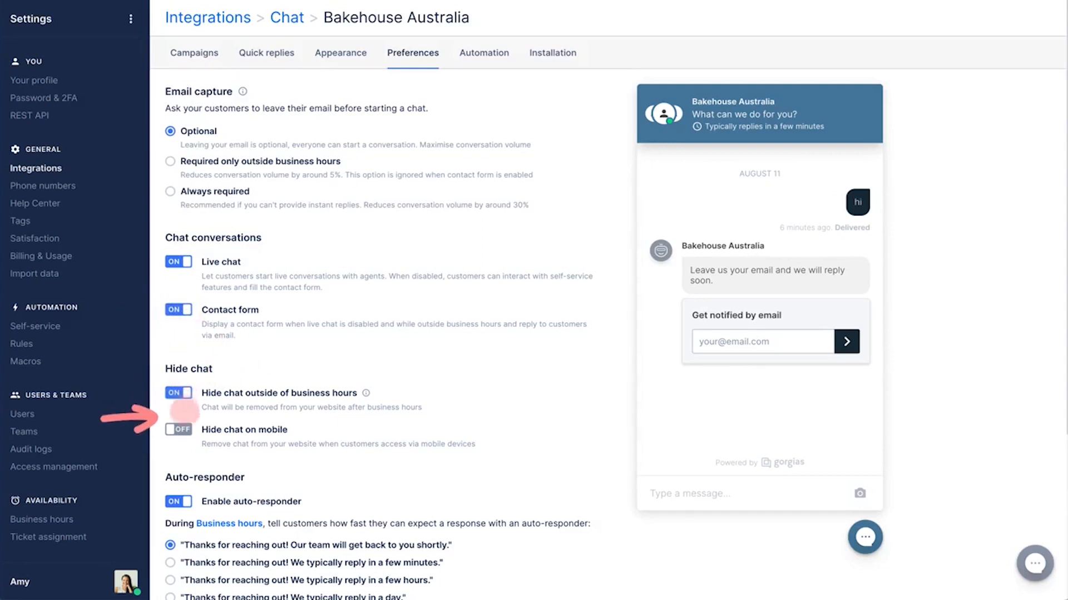
left_click(178, 394)
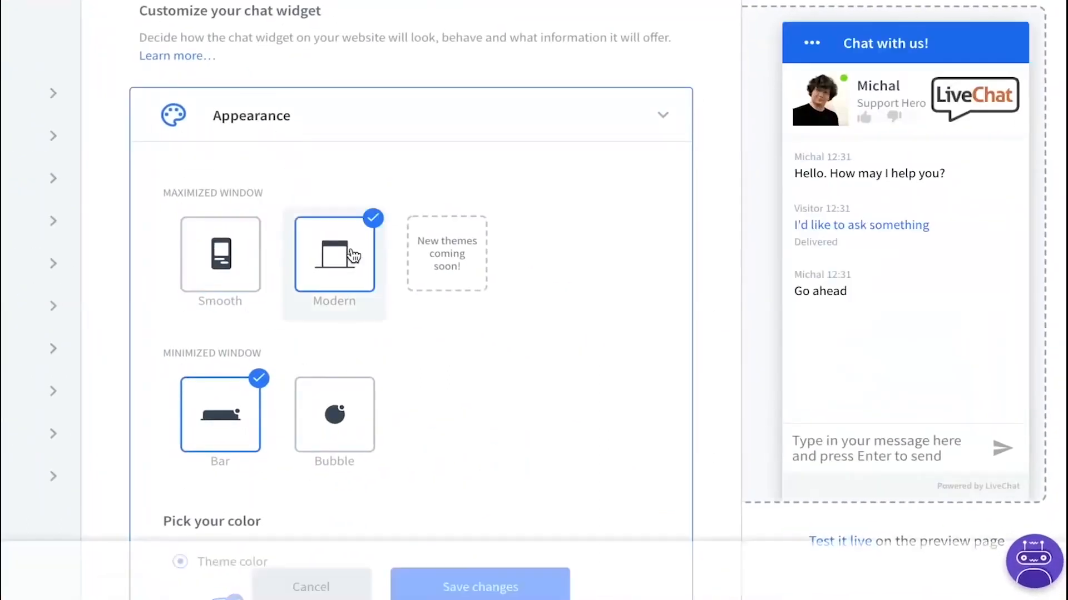
- Select the Smooth maximized window theme and expand Additional tweaks for logo and agent photo
left_click(220, 255)
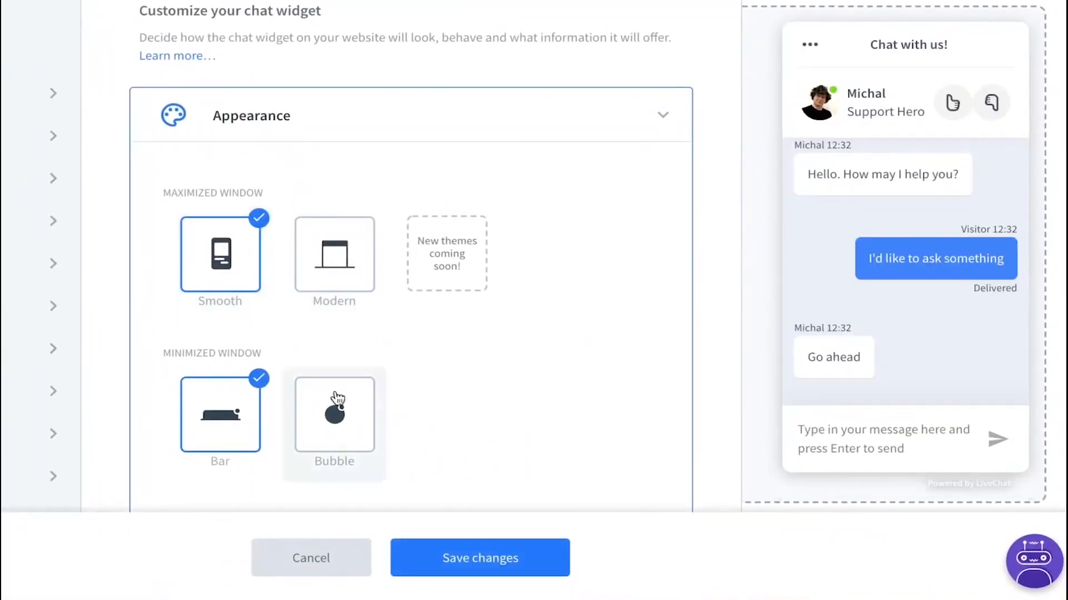
scroll("down", 3)
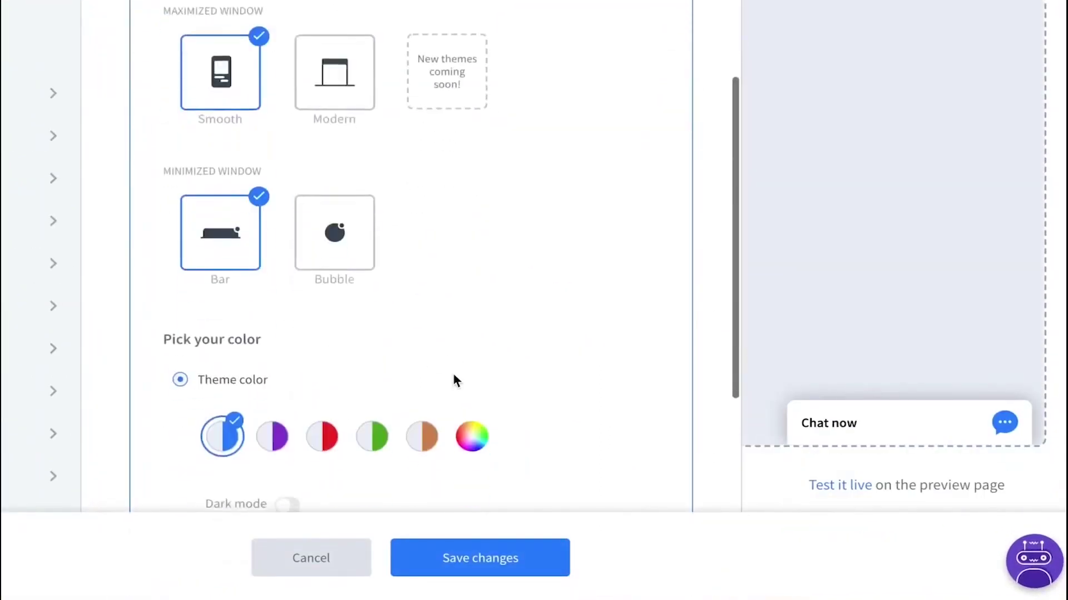
scroll("down", 3)
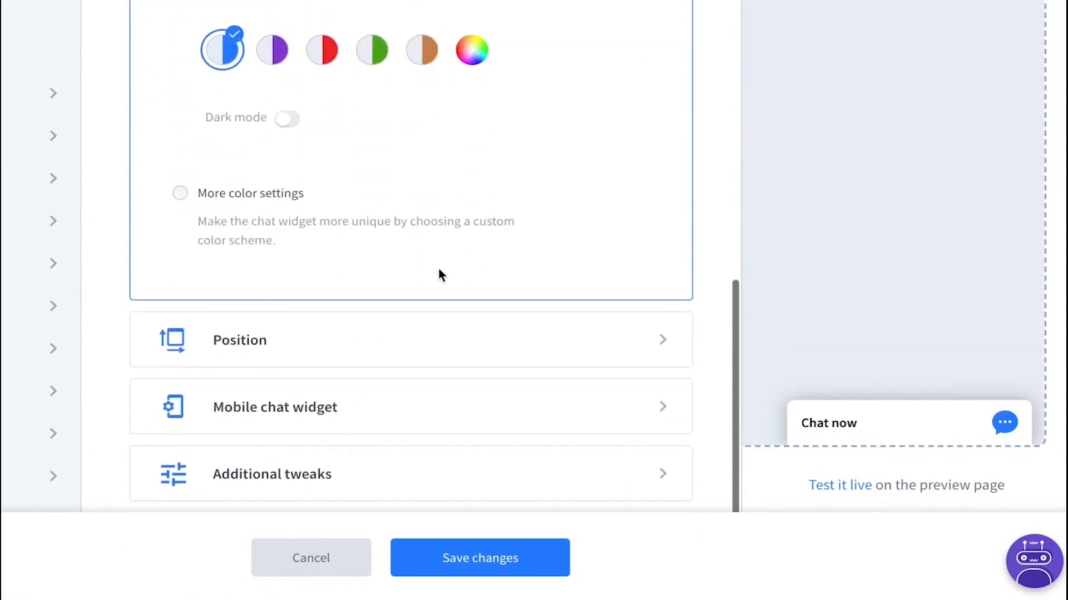
left_click(271, 474)
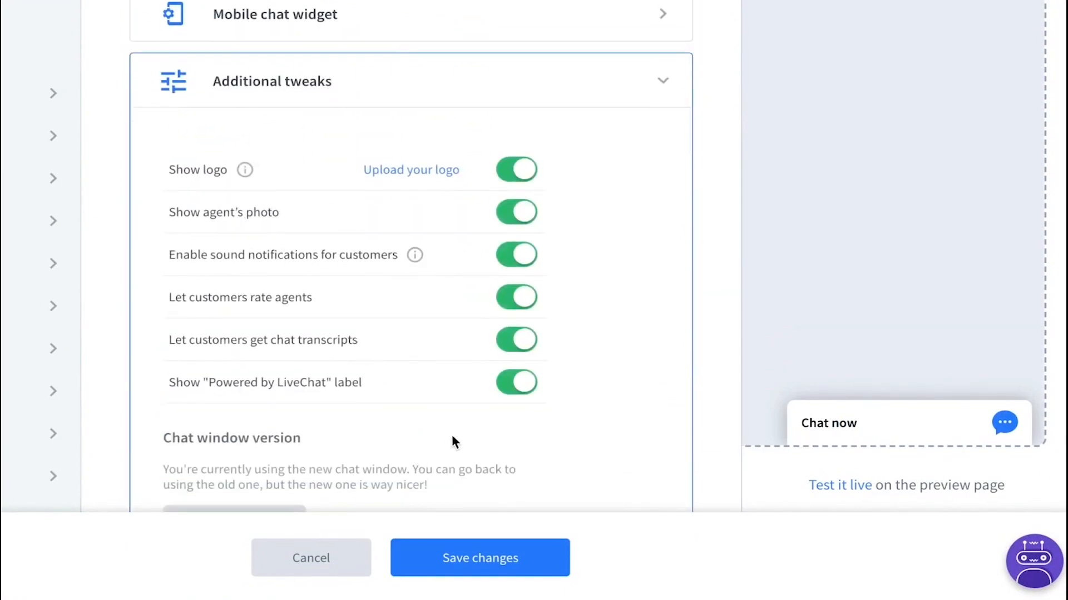
left_click(481, 558)
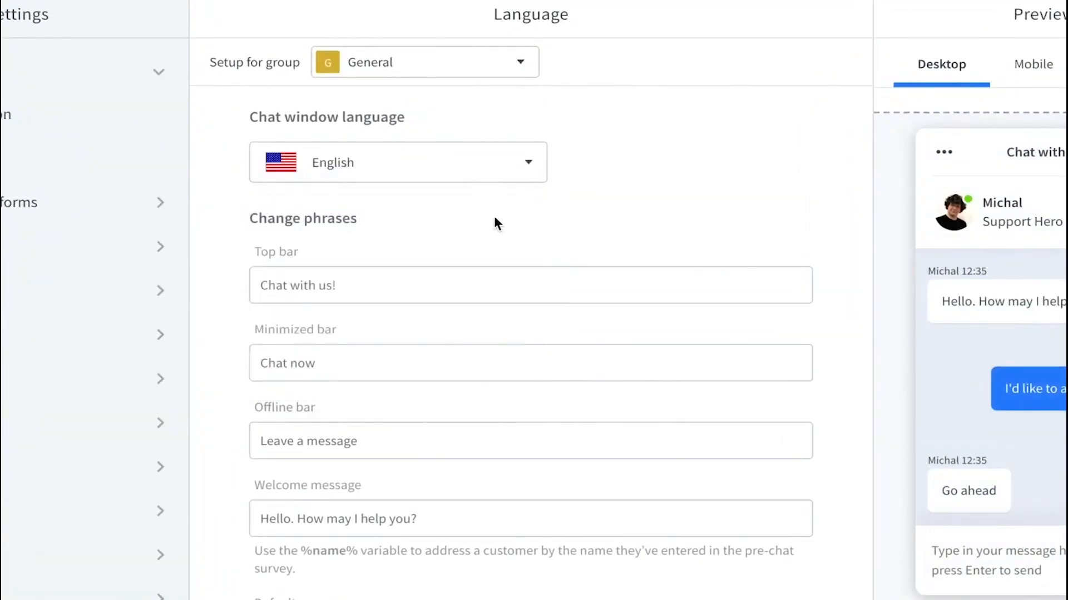
mouse_move(484, 225)
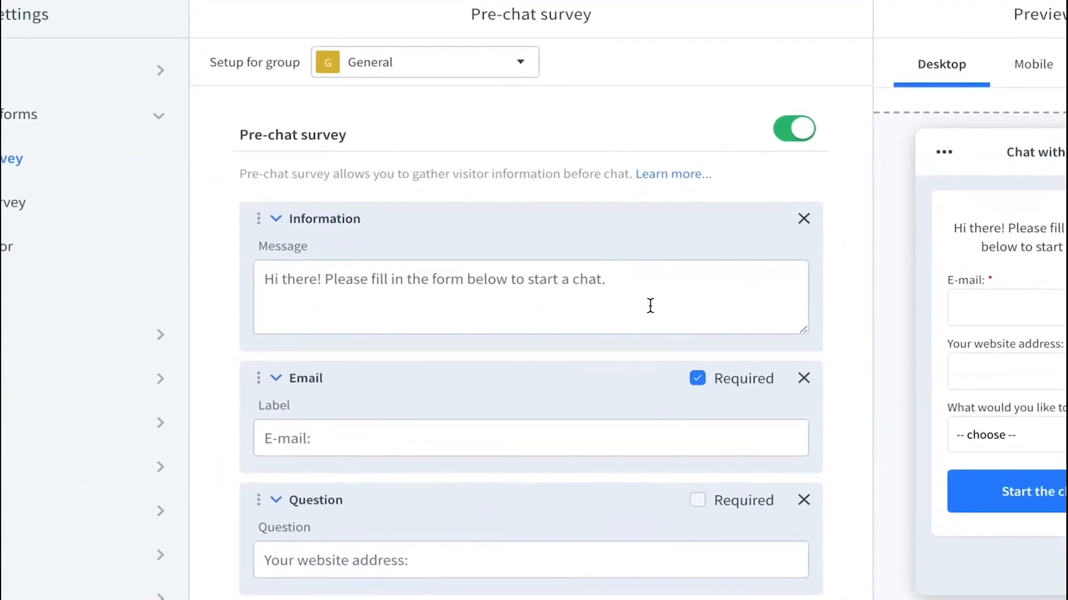
- Browse survey settings, go to Engagement > Greetings and add a new greeting
scroll("down", 3)
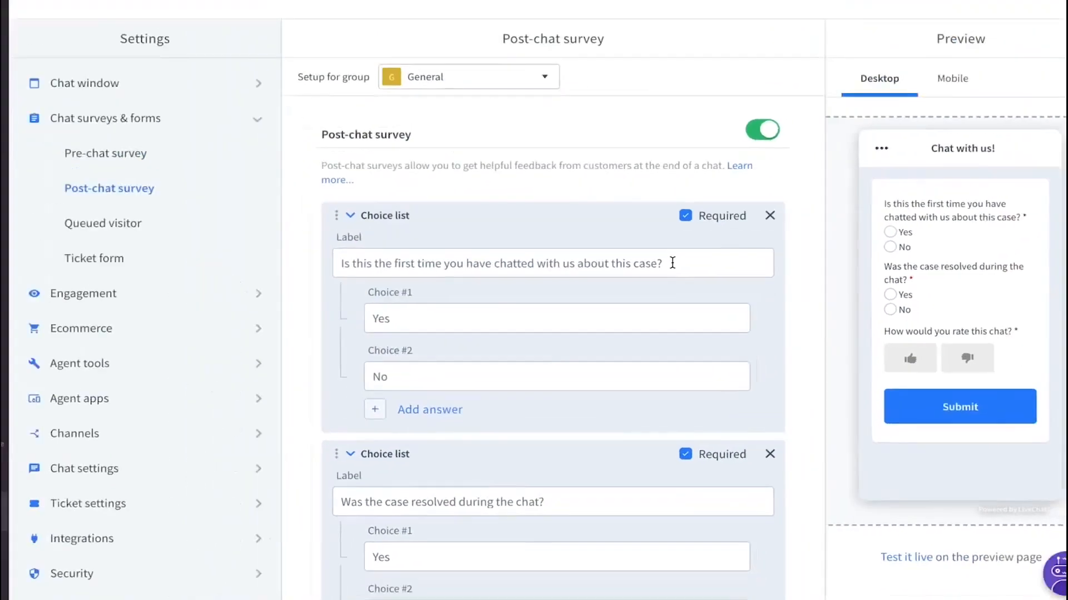
left_click(93, 258)
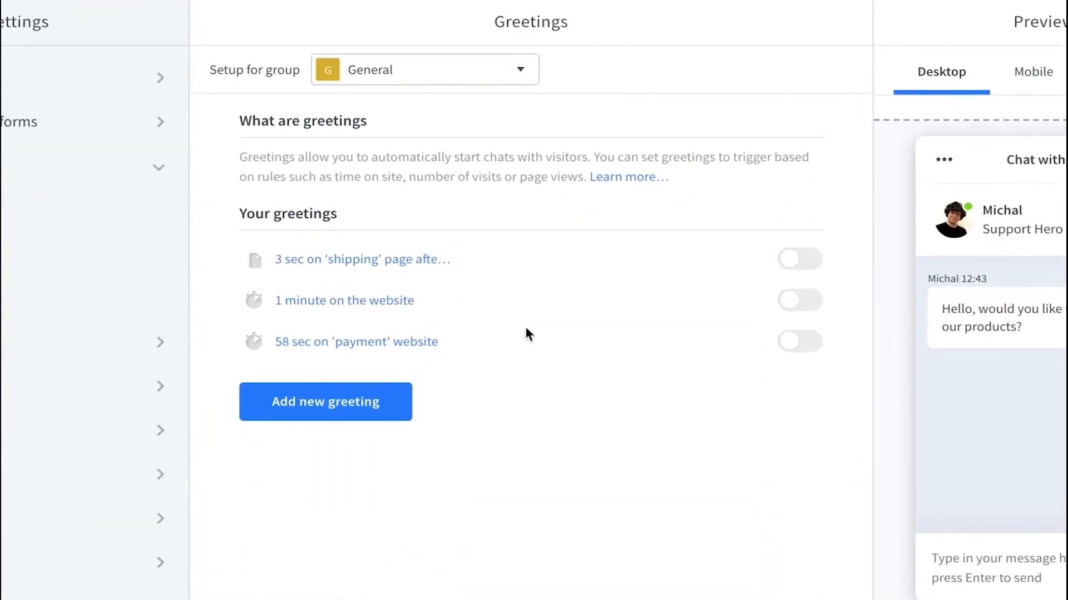
mouse_move(318, 411)
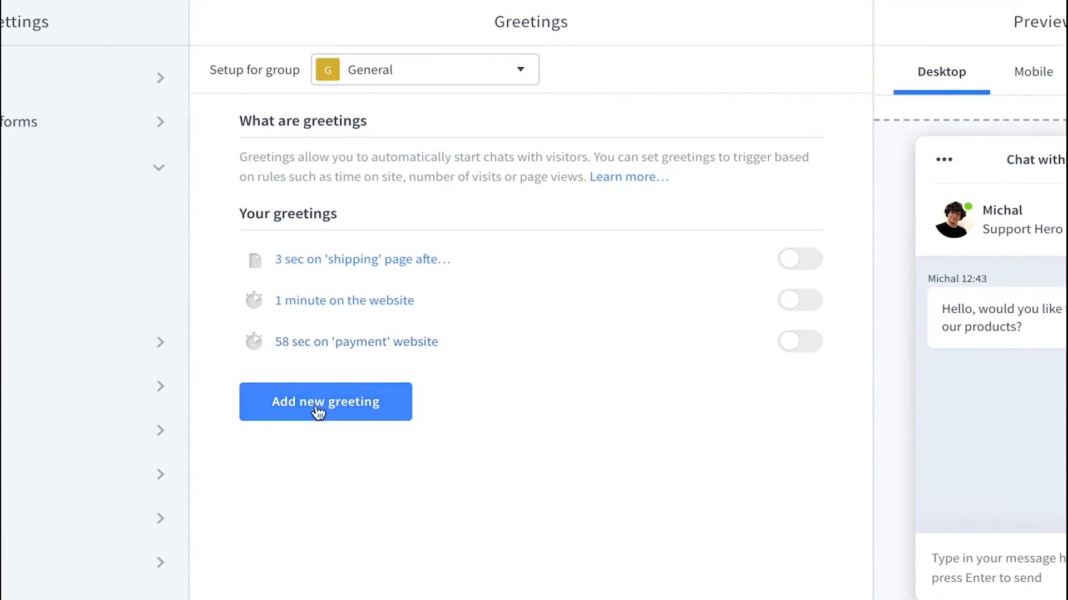
left_click(325, 402)
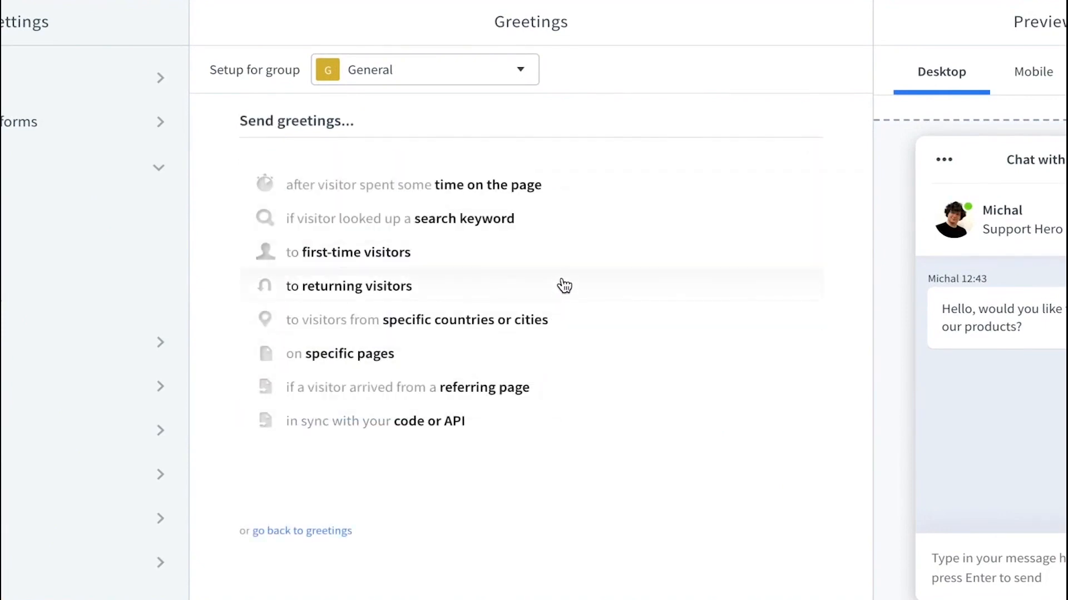
mouse_move(466, 290)
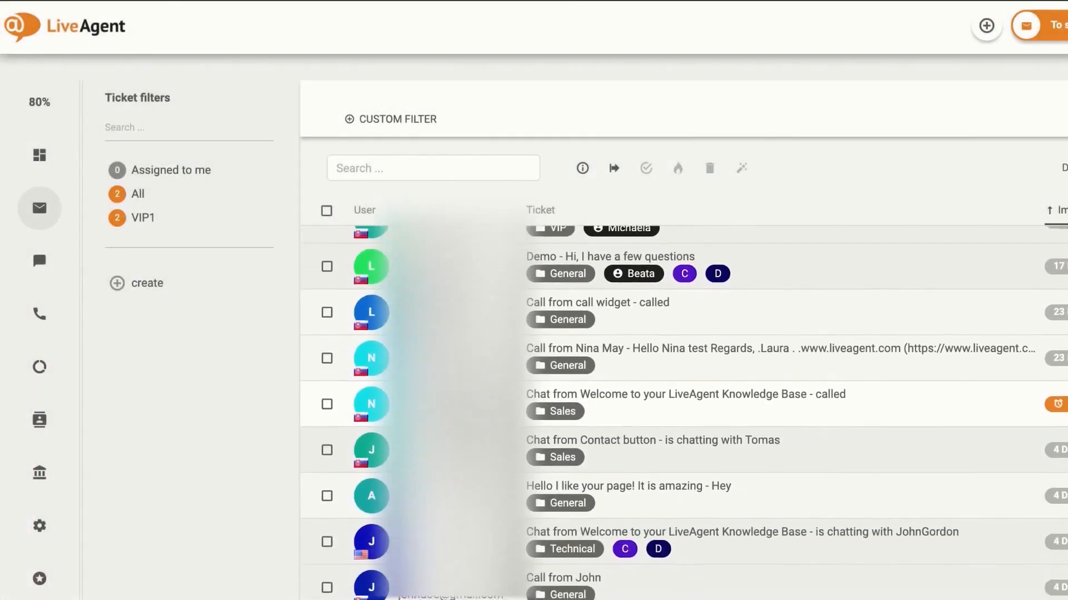
- Open the Wonka Candy Company ticket and draft the reply 'Your order has shipped! We h'
scroll("down", 3)
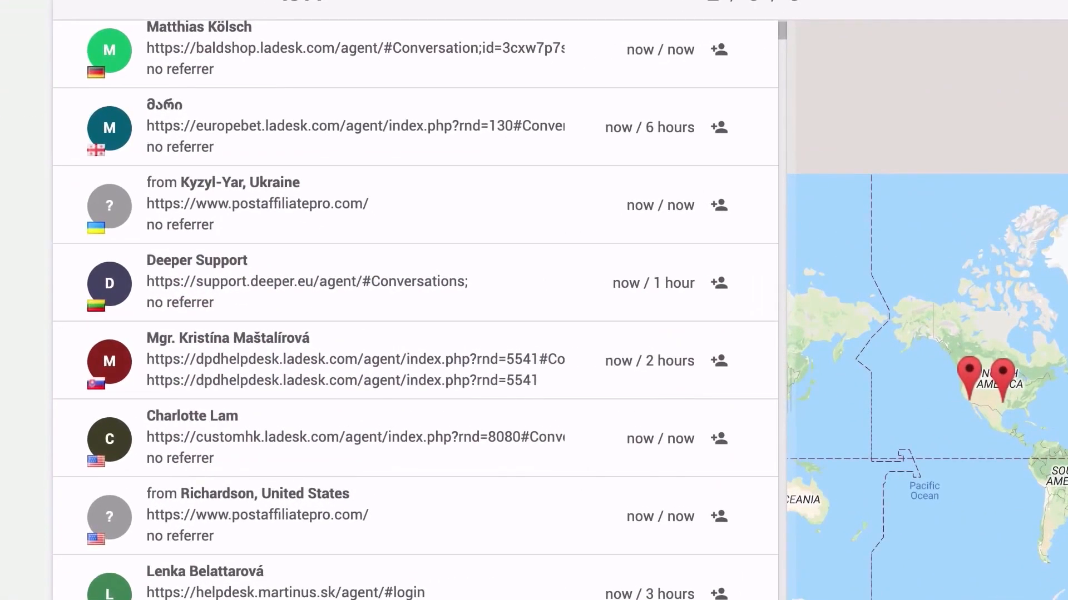
left_click(633, 184)
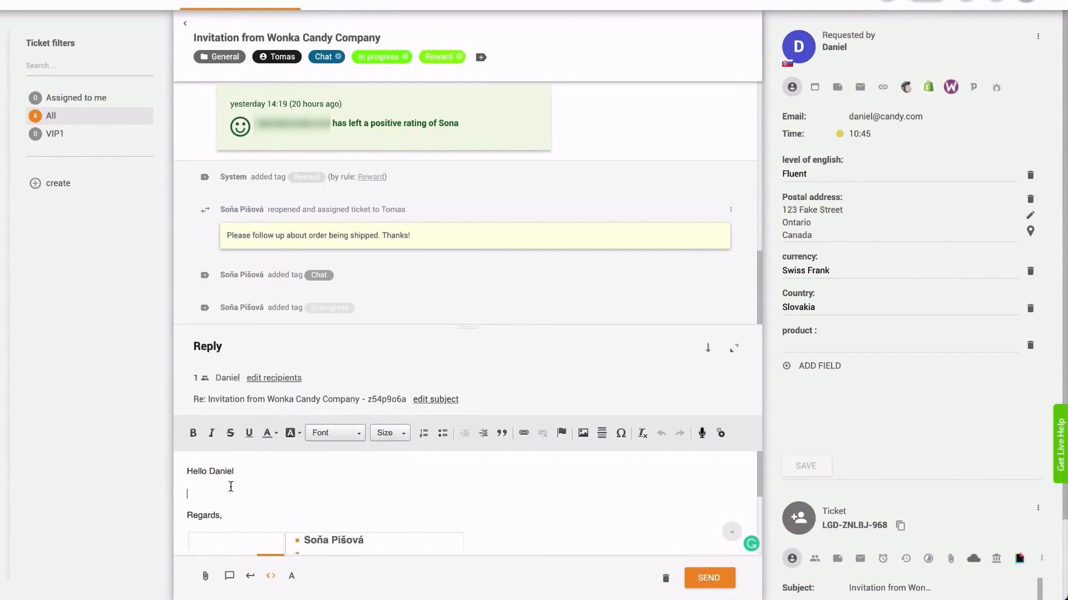
type("Your order has shipped! We h")
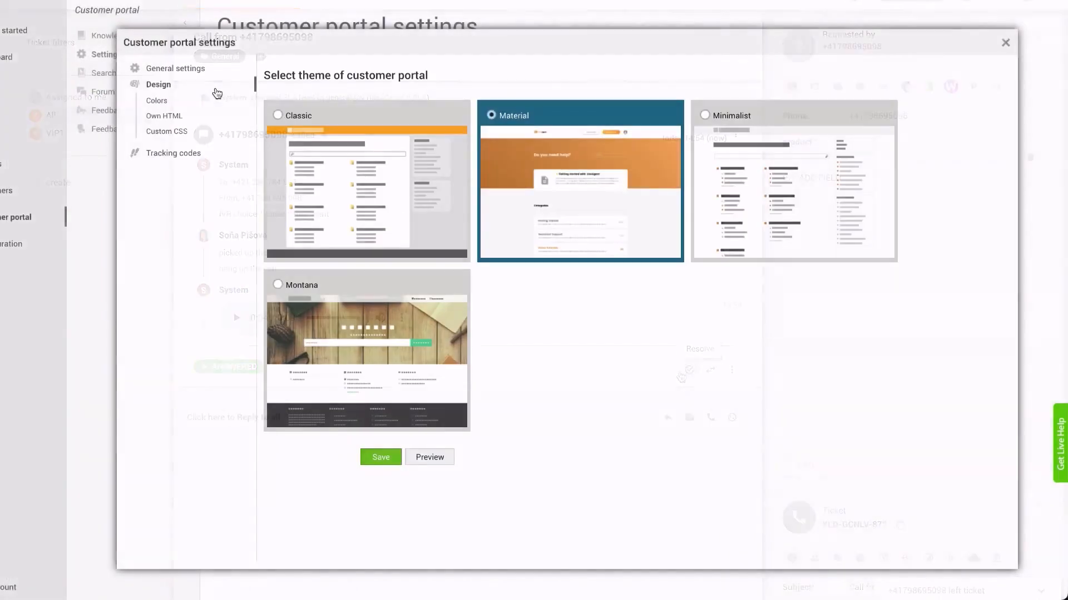
- Show the Design section with the Classic, Material, Minimalist and Montana portal themes
left_click(156, 100)
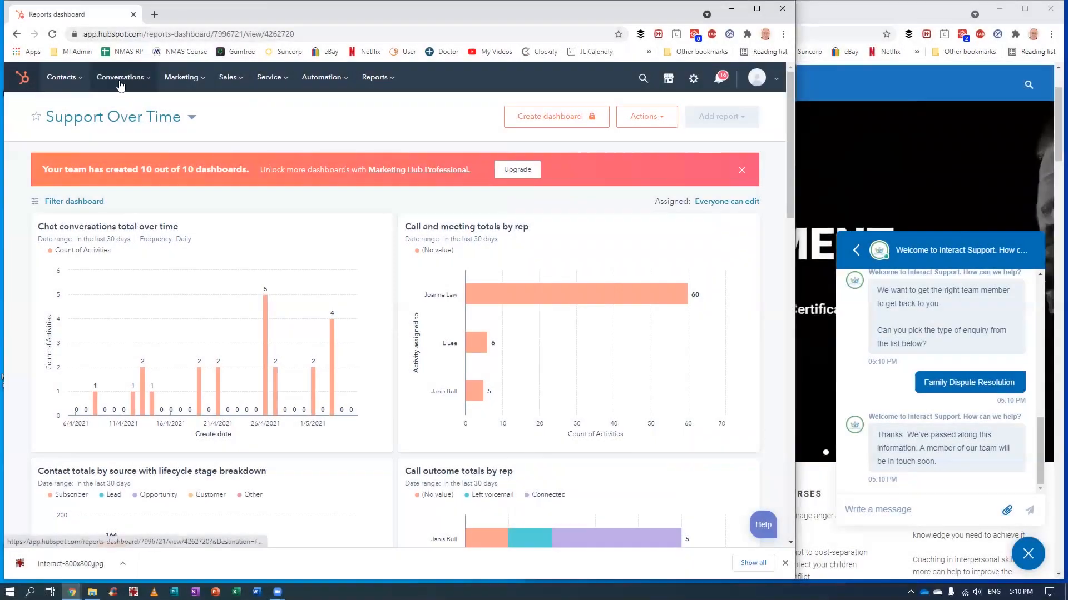
left_click(120, 76)
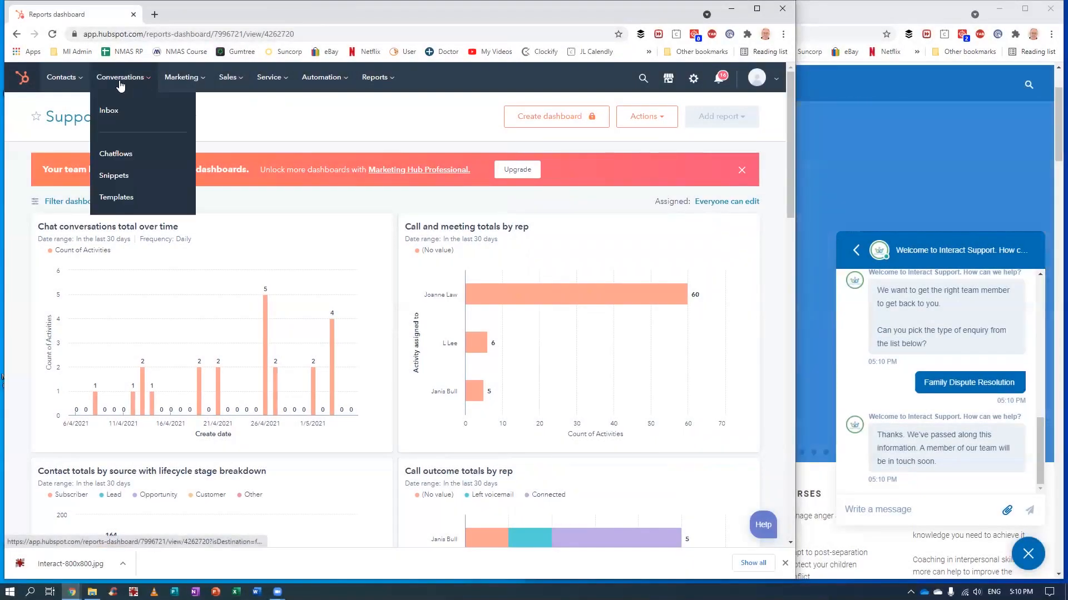
left_click(109, 110)
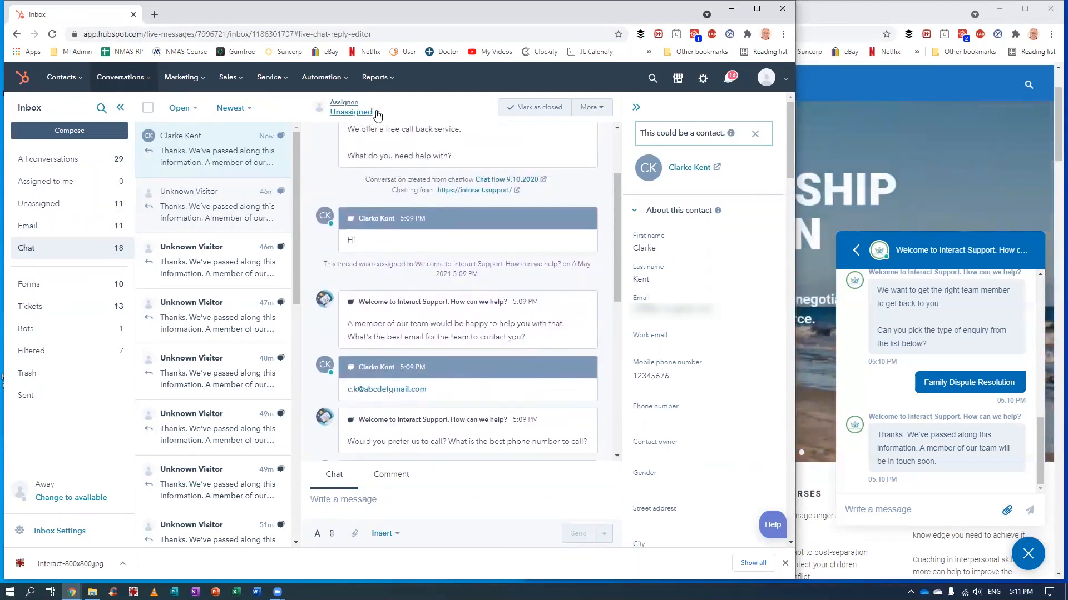
left_click(376, 114)
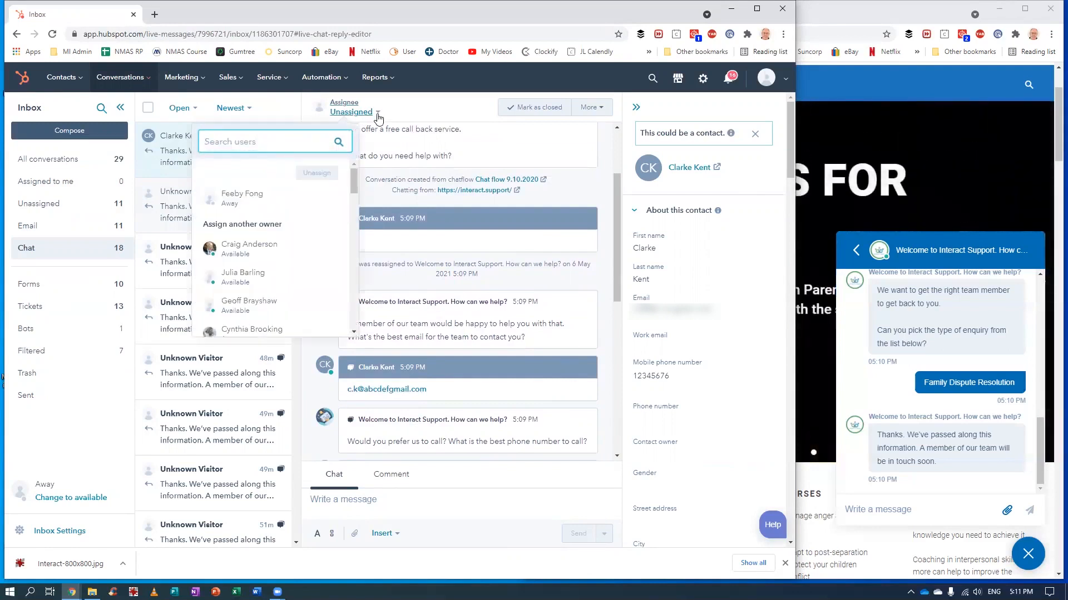
left_click(243, 194)
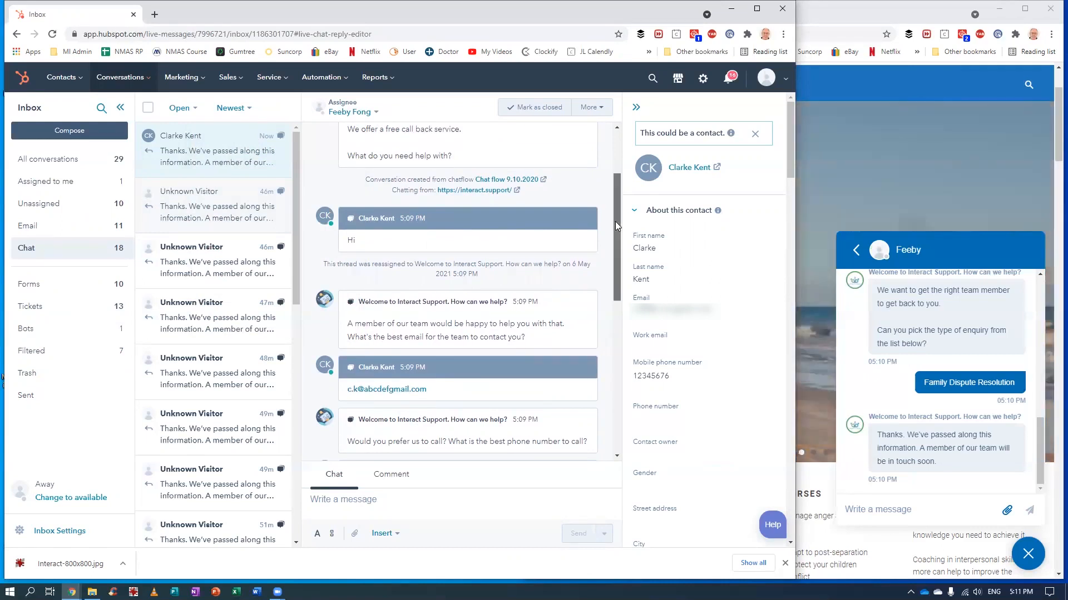
scroll("down", 3)
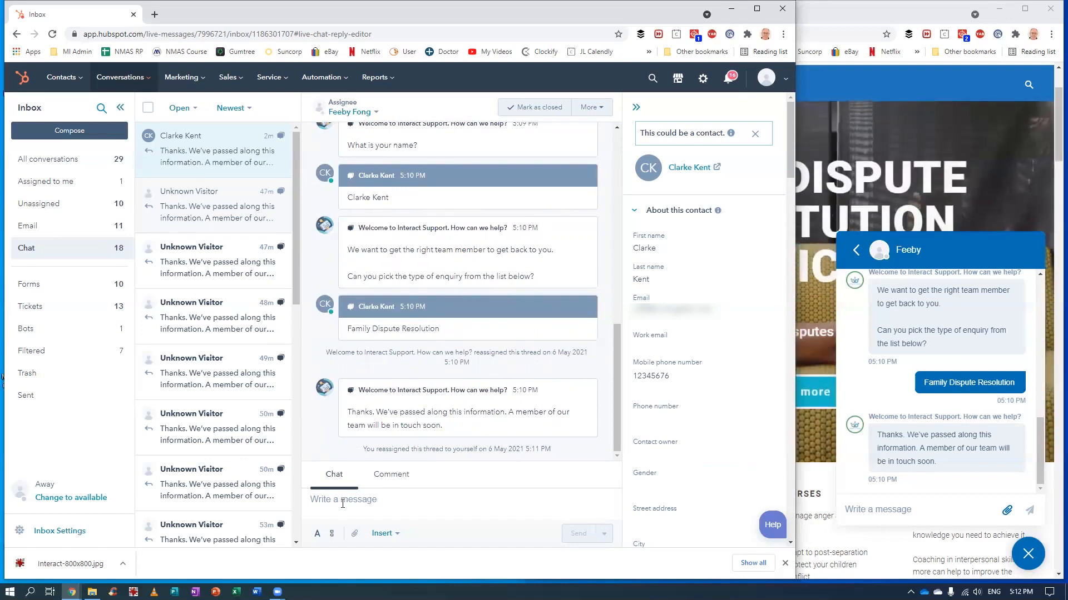
- Send Clarke 'Hi Clarke, how can I help' and then a follow-up 'We can h...' reply
type("Hi Clarke, how can I help")
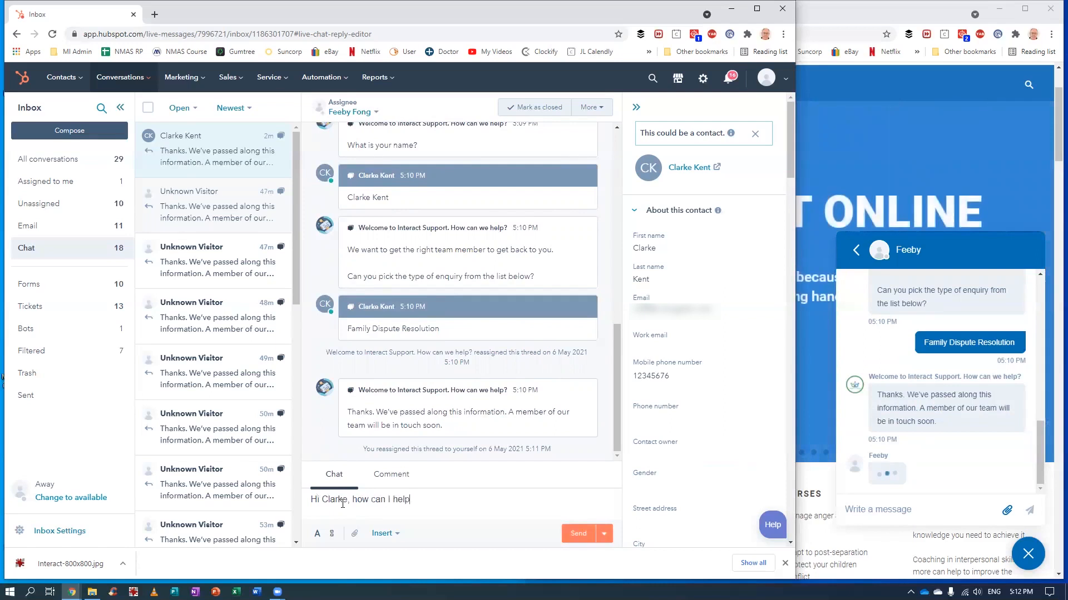
left_click(579, 533)
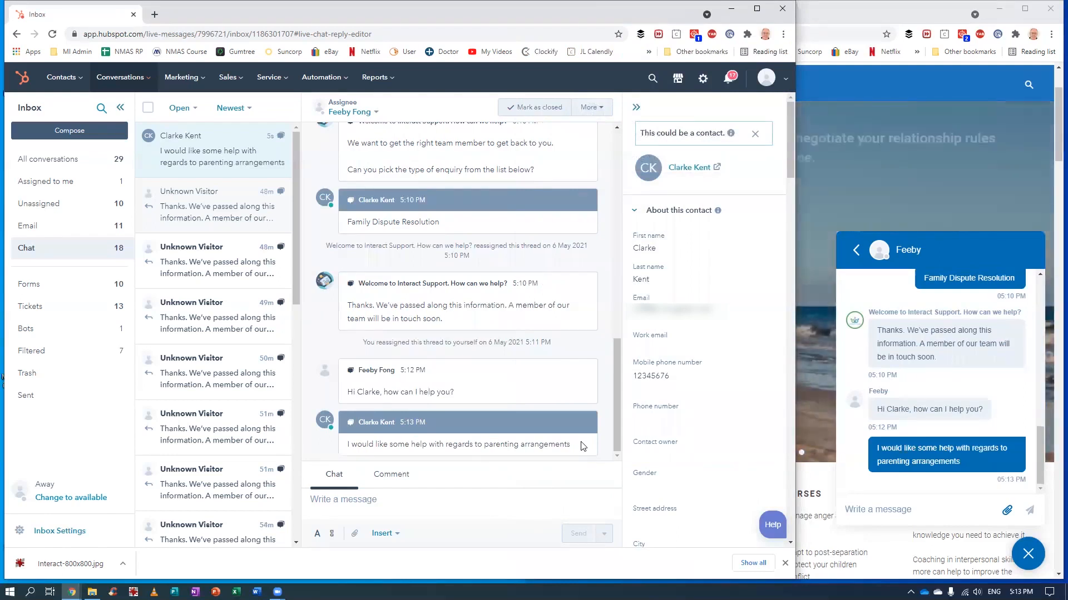
type("We can help you with that")
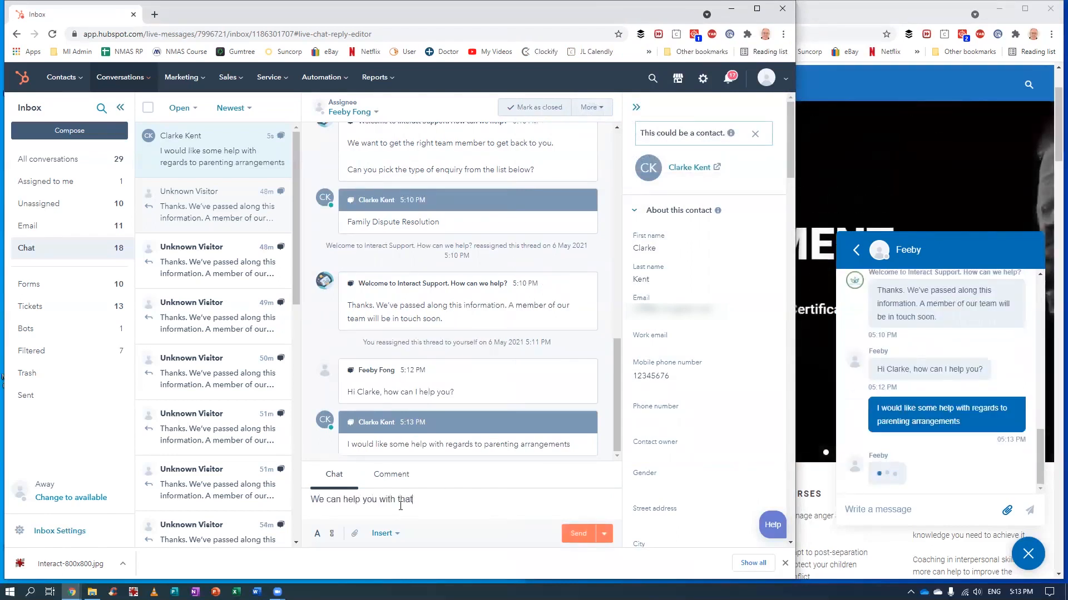
left_click(578, 533)
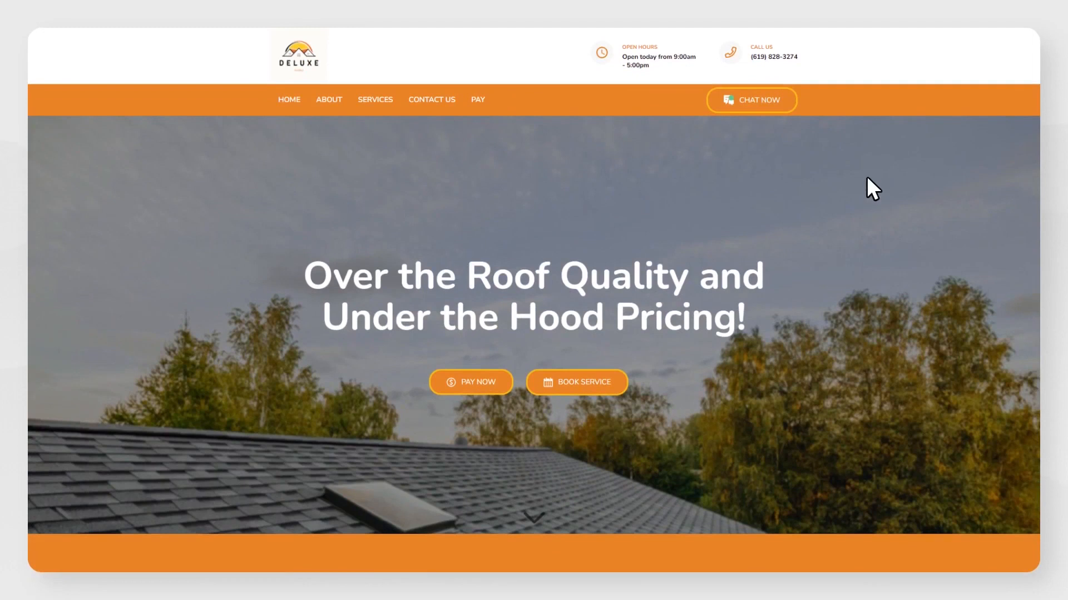
mouse_move(836, 108)
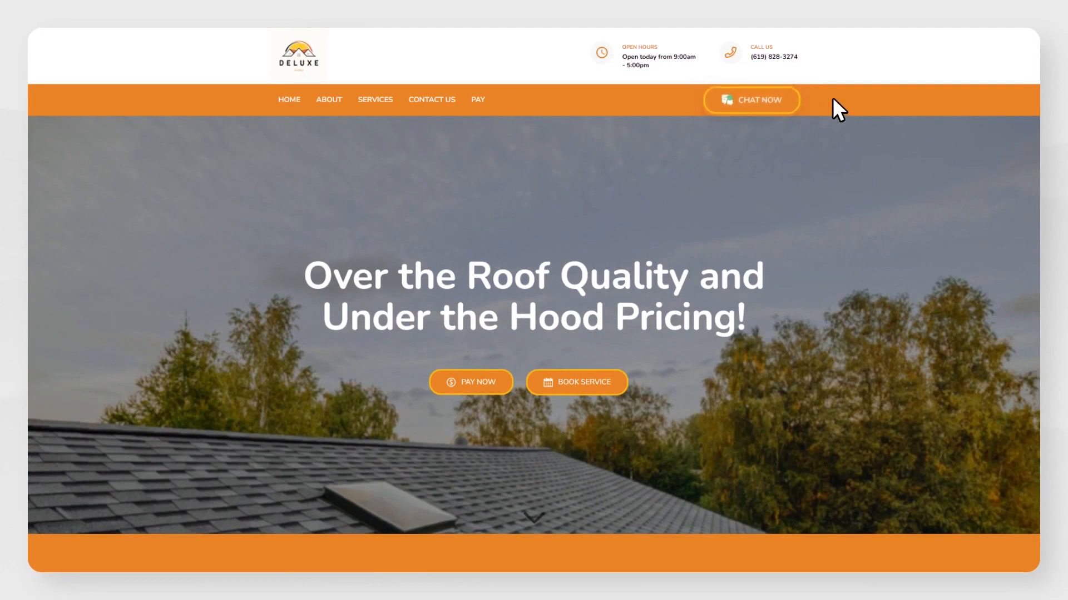
- Use Chat Now on the roofing site to send 'Do you provide emergenc...' as Brandon
left_click(751, 100)
type("(284")
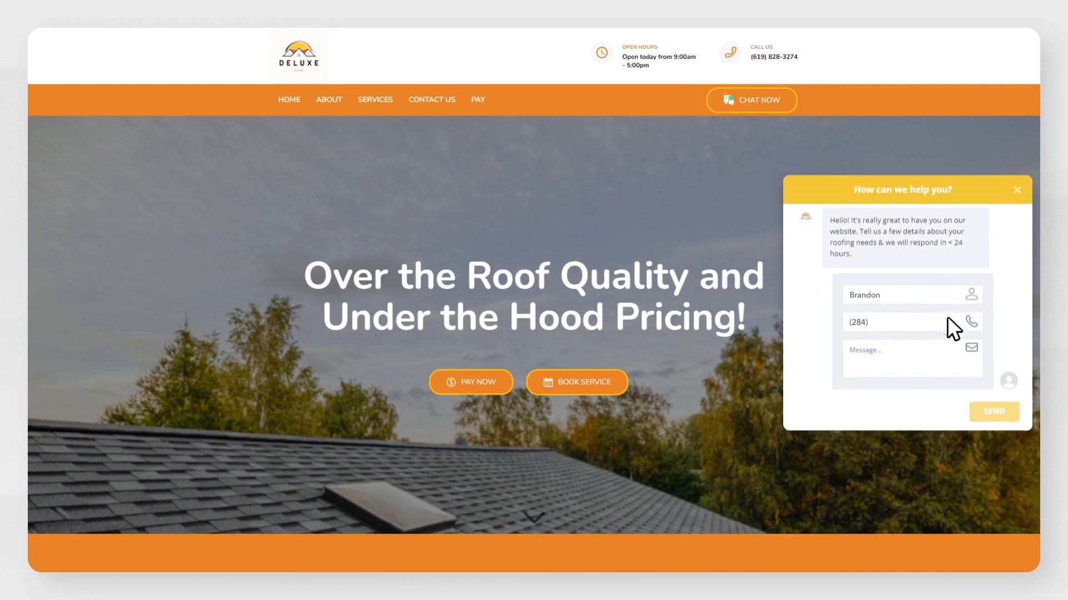
type("Do you provide emergenc")
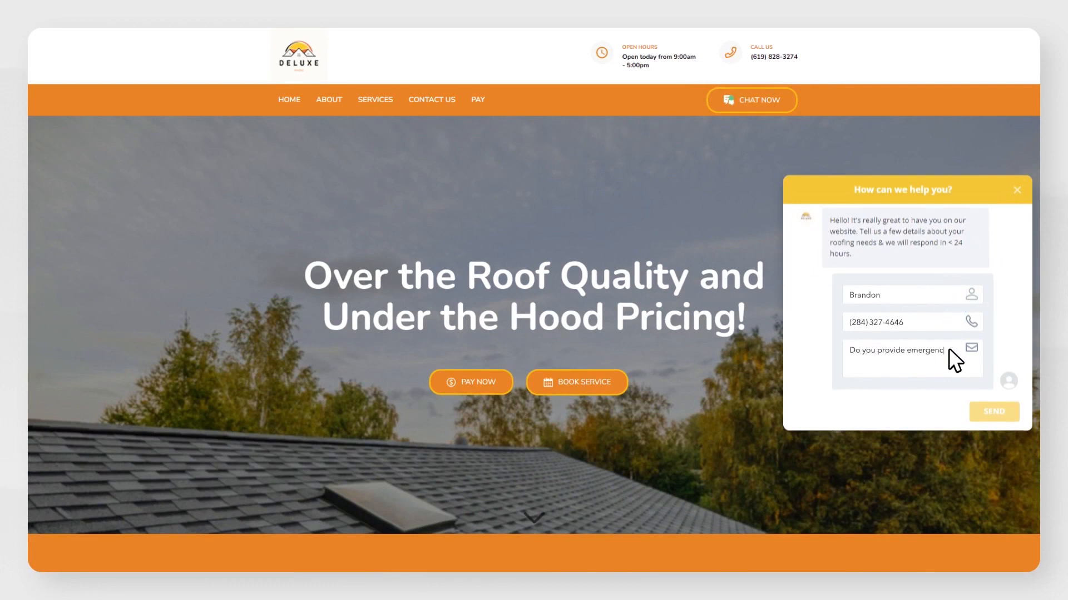
left_click(994, 411)
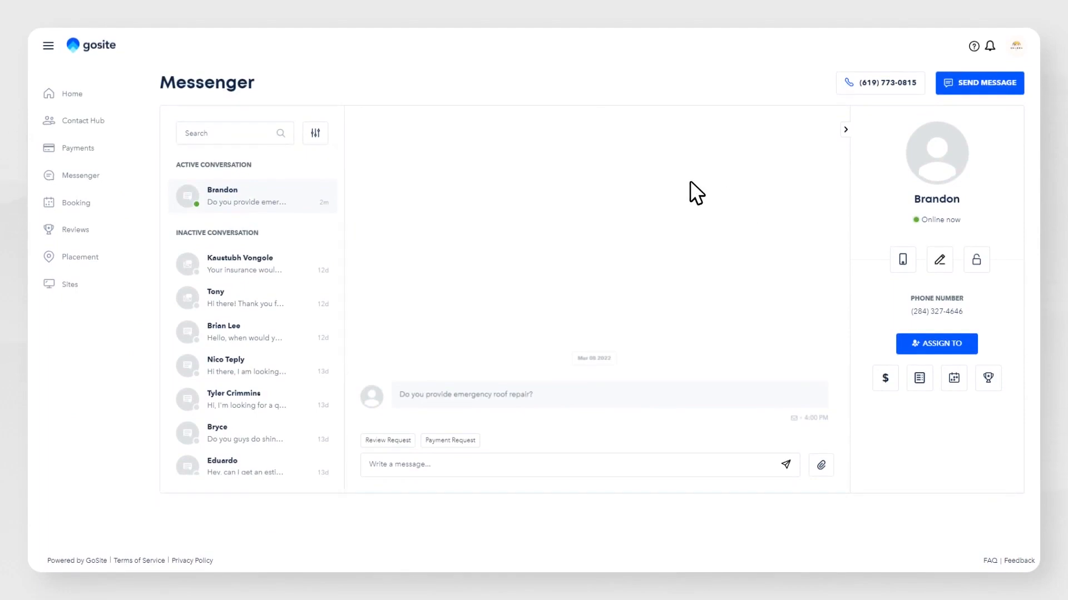
mouse_move(767, 237)
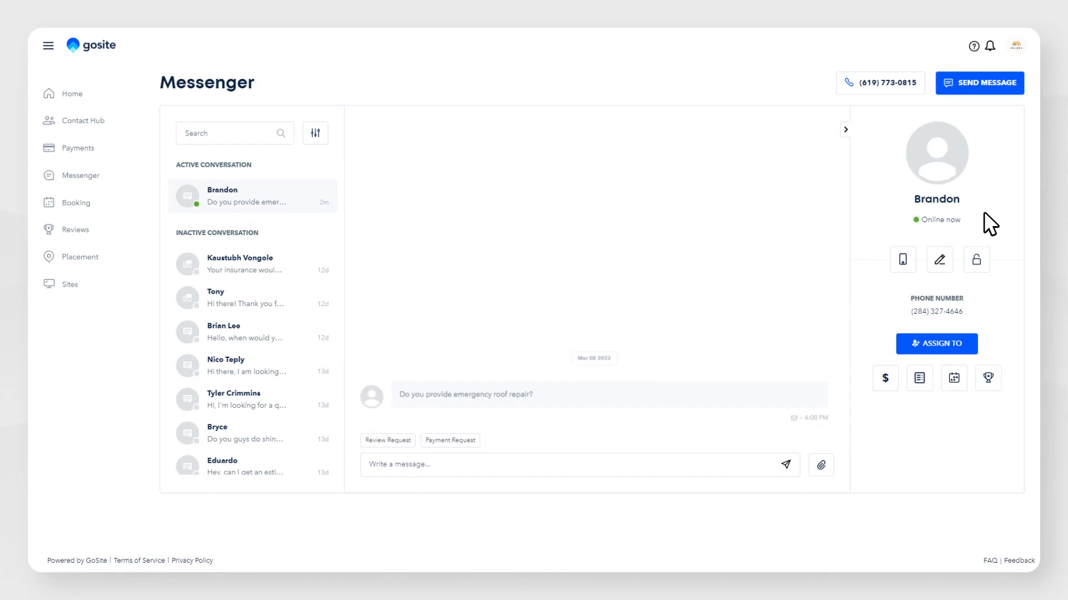
mouse_move(998, 207)
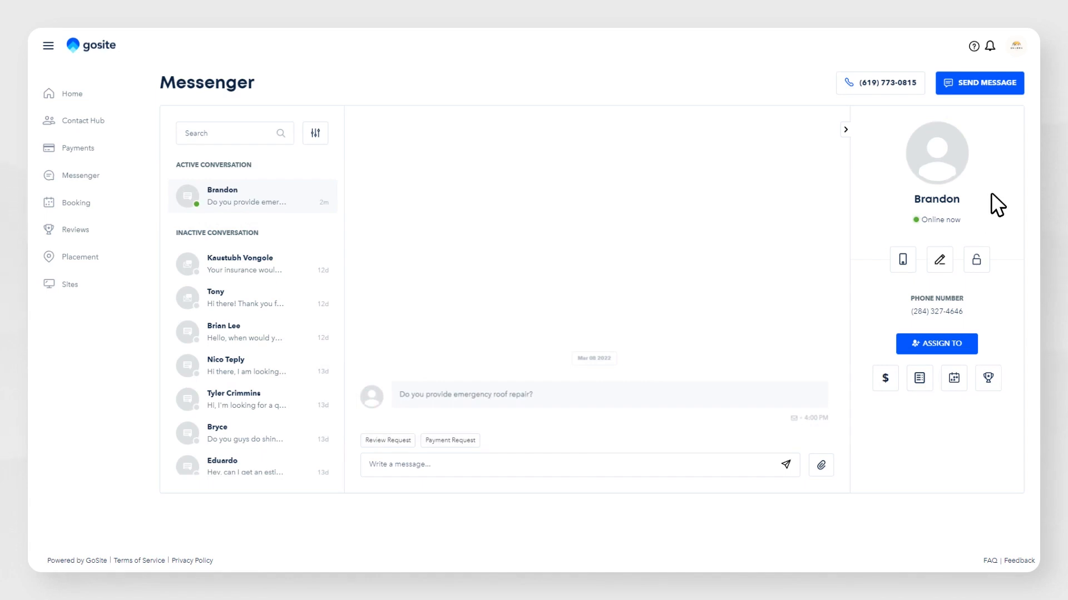
mouse_move(781, 103)
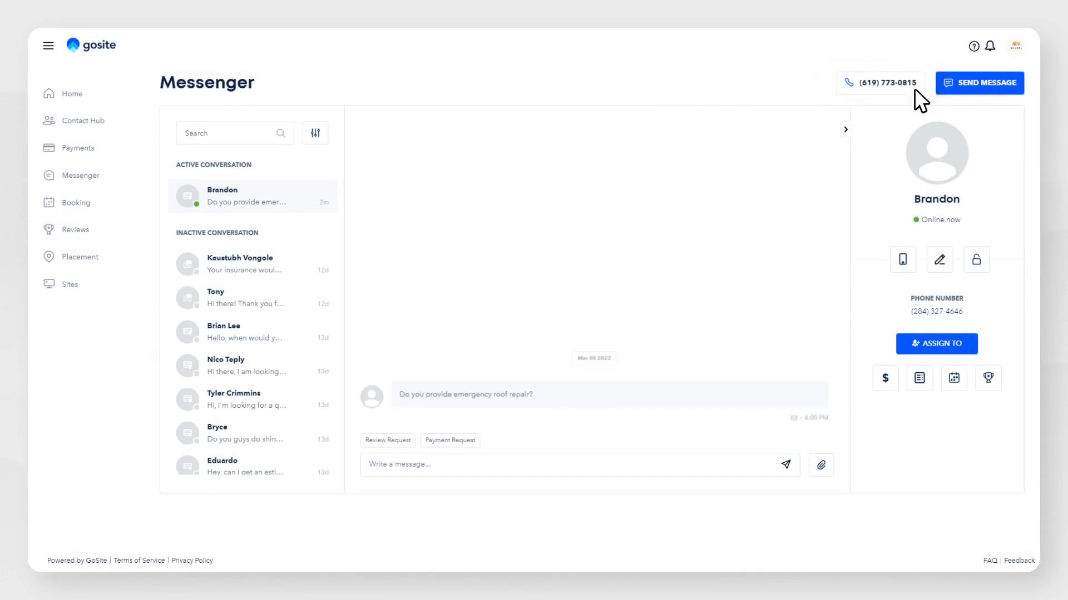
mouse_move(1001, 57)
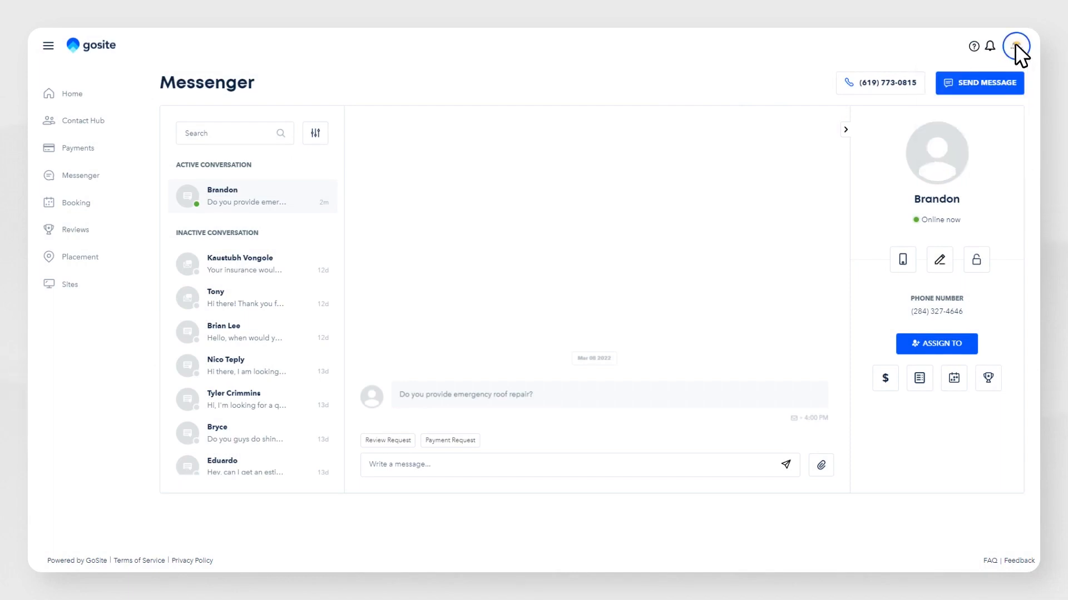
- Assign Brandon's conversation to John Smith and open the profile menu
left_click(936, 343)
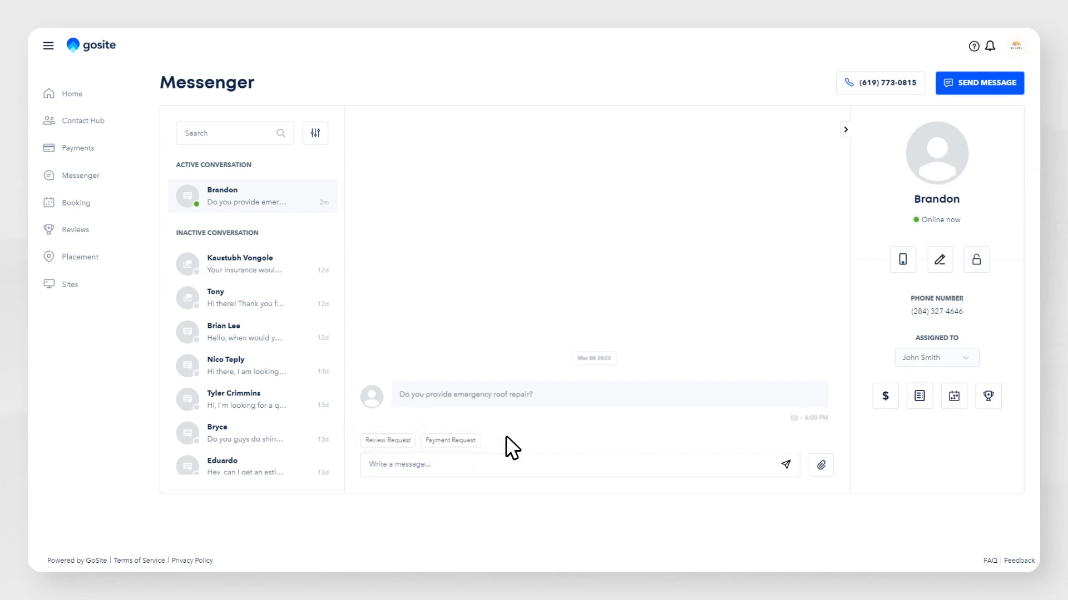
left_click(1016, 45)
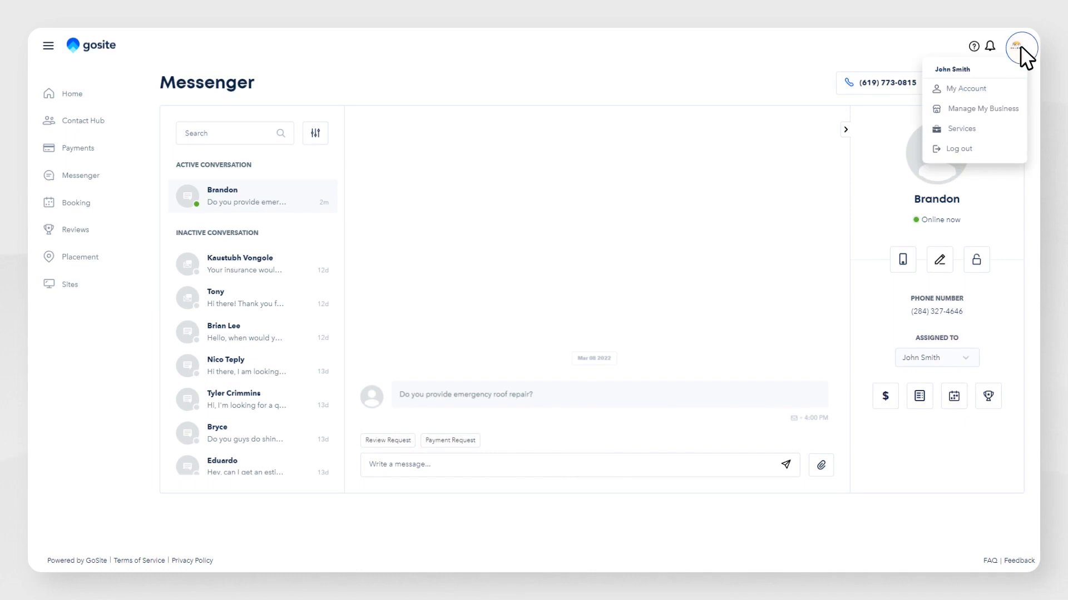
left_click(962, 89)
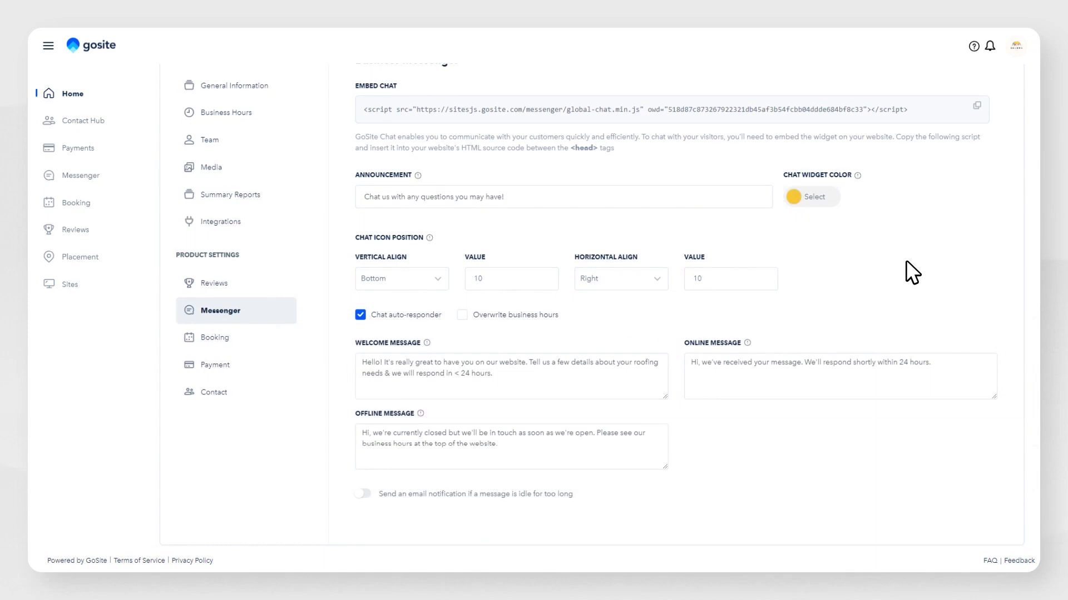
- Go to the GoSite Home dashboard and open the Deluxe Roofing website
left_click(65, 94)
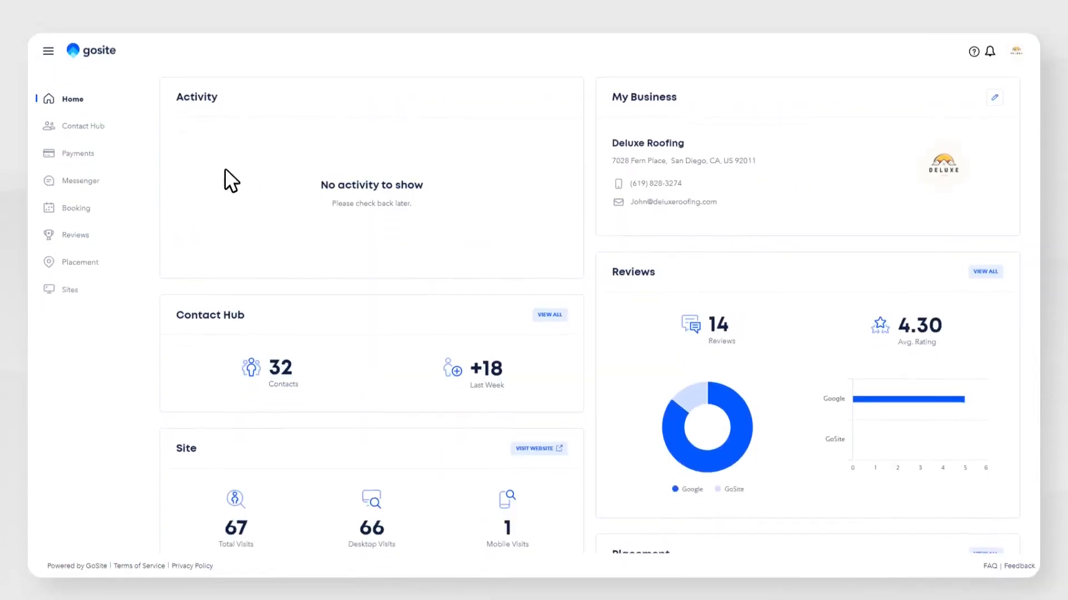
left_click(80, 180)
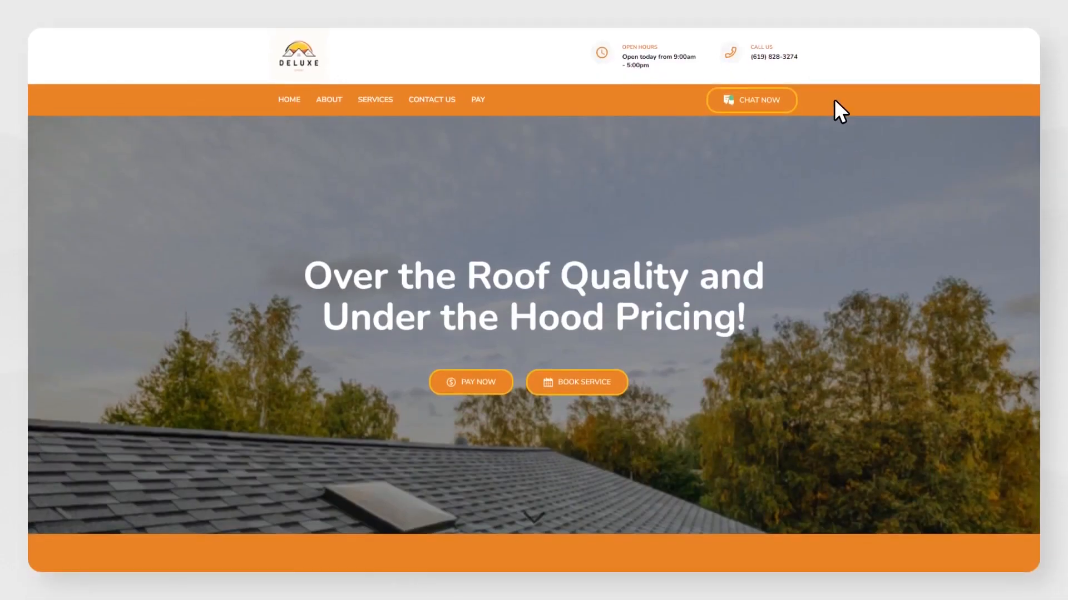
mouse_move(805, 113)
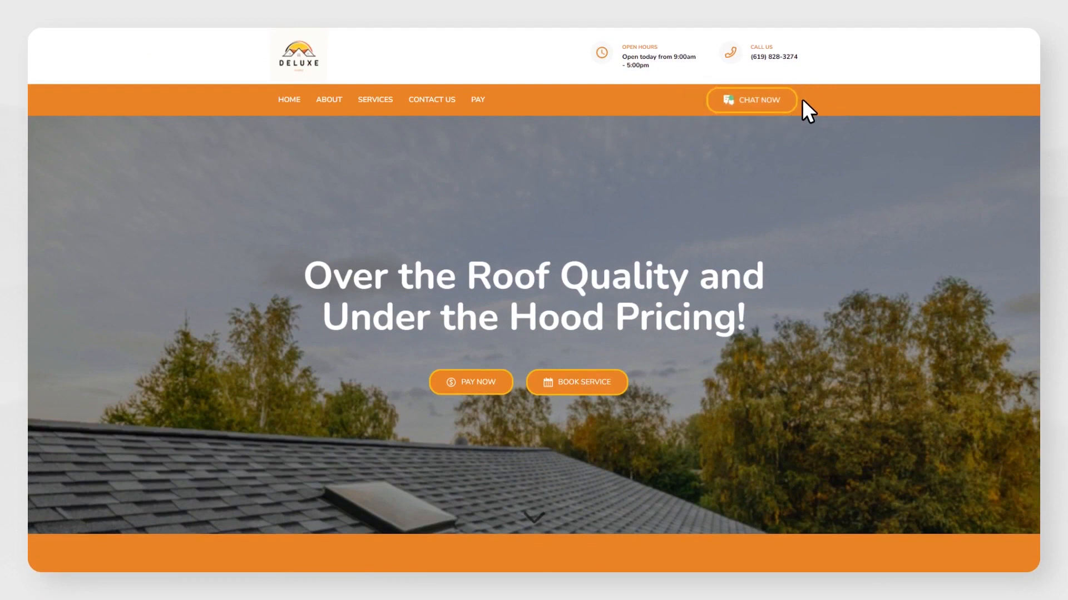